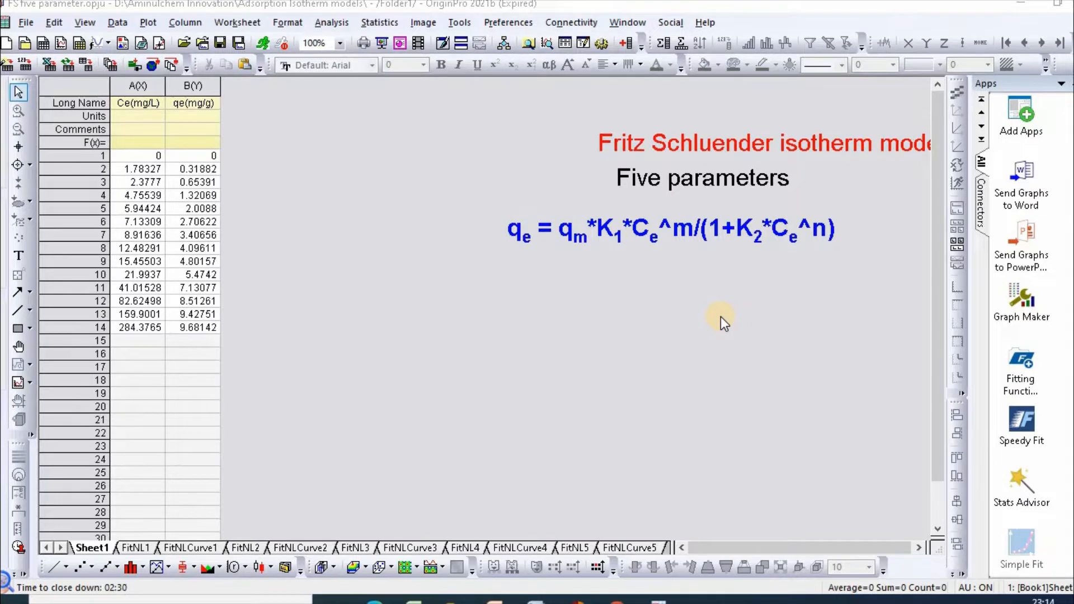
{"action": "mouse_move", "coordinate": [731, 315]}
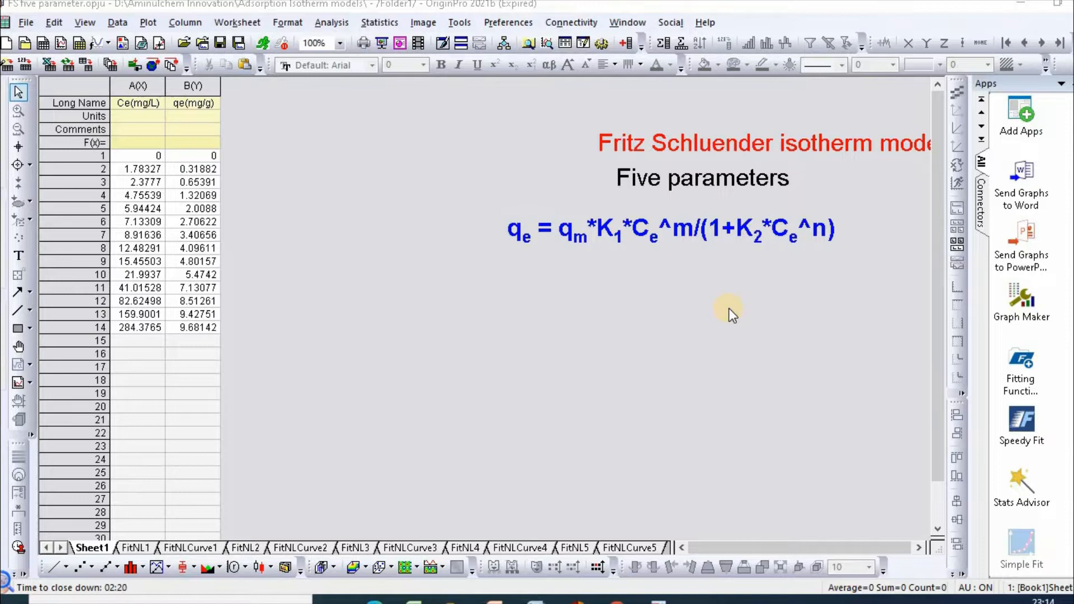
{"action": "mouse_move", "coordinate": [697, 286]}
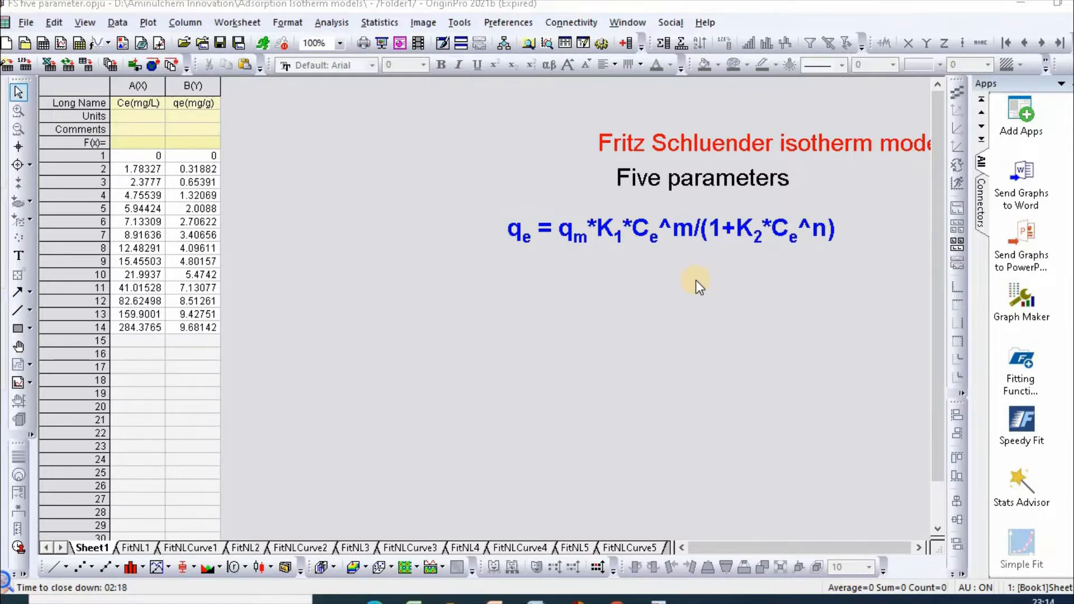
{"action": "mouse_move", "coordinate": [667, 340]}
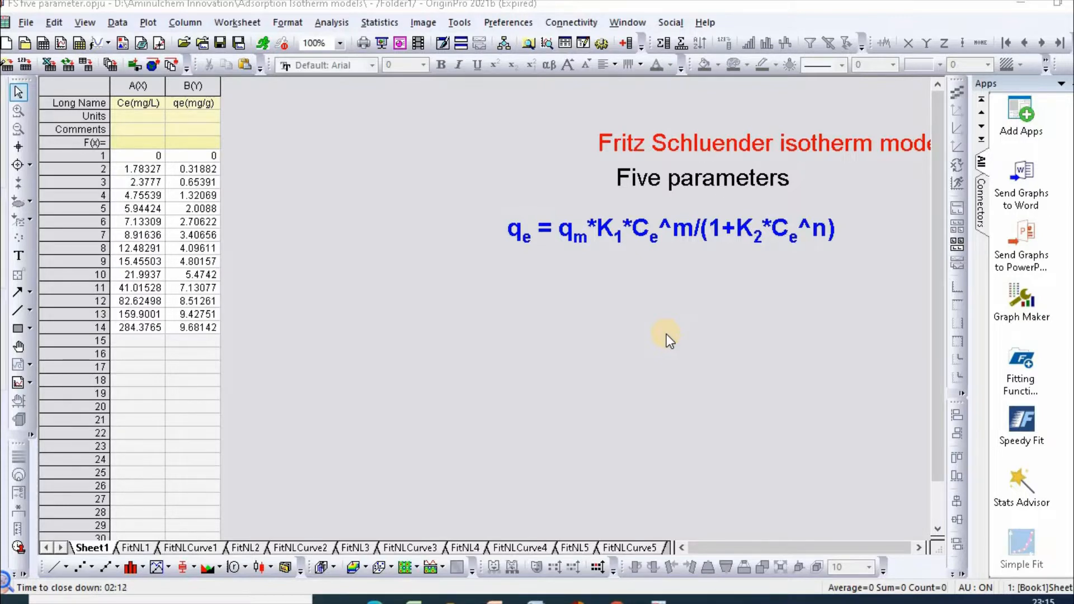
{"action": "mouse_move", "coordinate": [702, 281]}
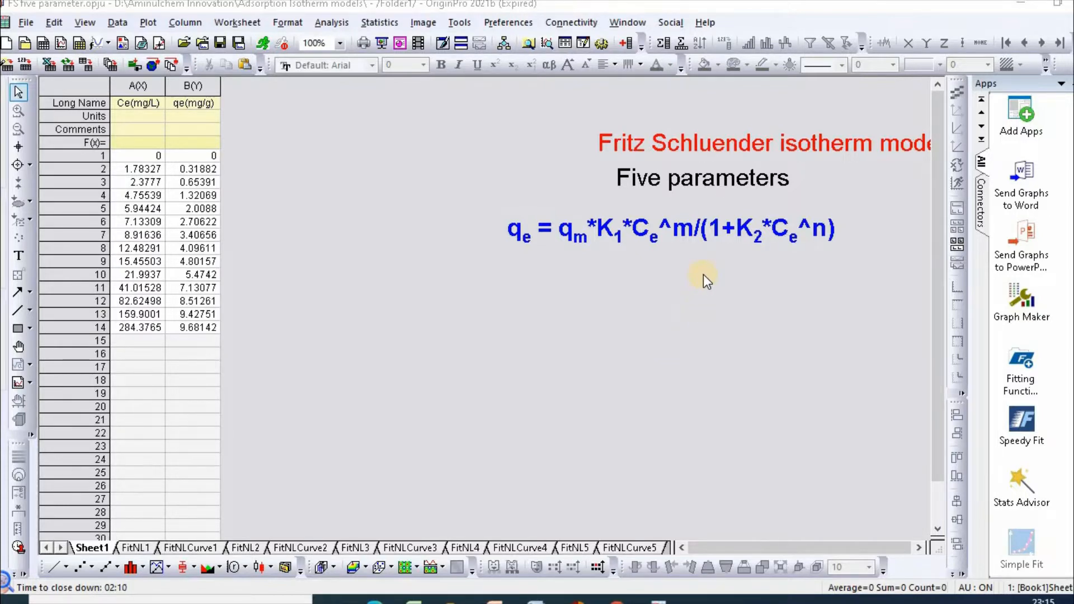
{"action": "mouse_move", "coordinate": [532, 305]}
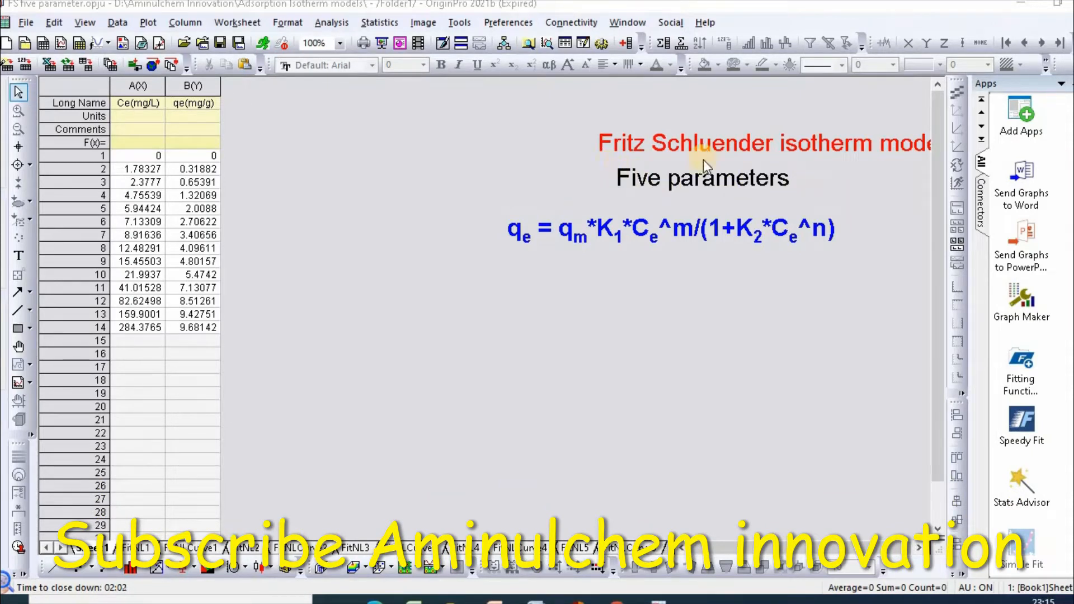
{"action": "mouse_move", "coordinate": [890, 172]}
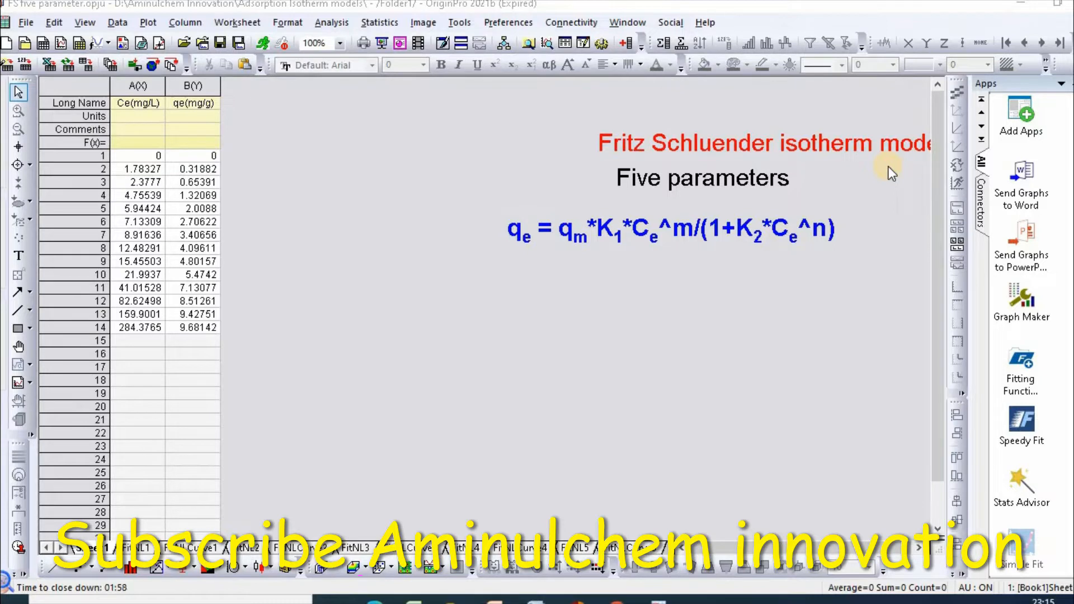
{"action": "mouse_move", "coordinate": [888, 270]}
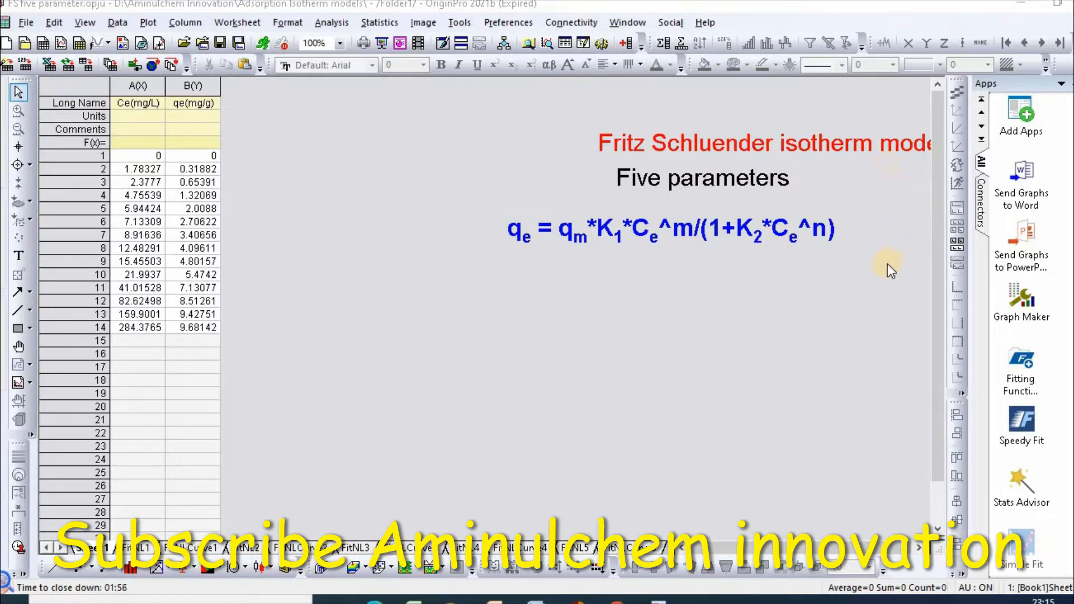
{"action": "mouse_move", "coordinate": [769, 196]}
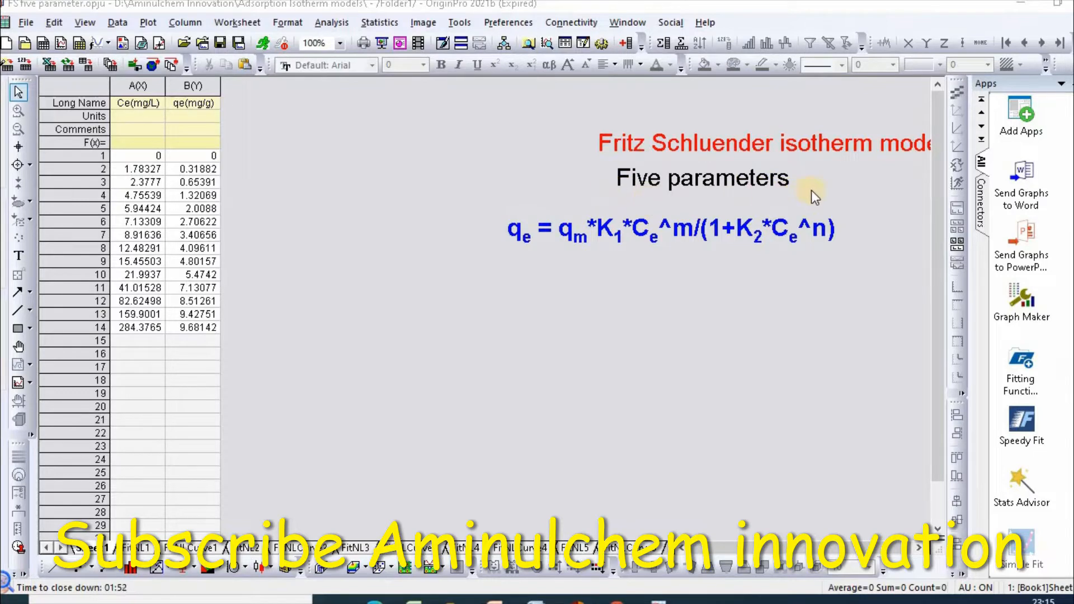
{"action": "mouse_move", "coordinate": [513, 273]}
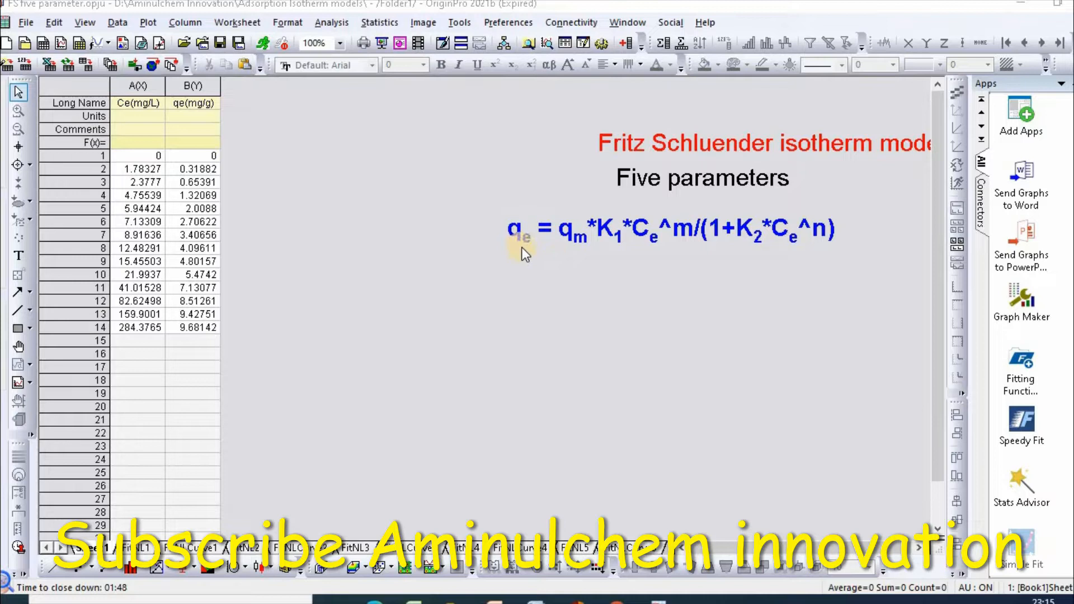
{"action": "mouse_move", "coordinate": [613, 262]}
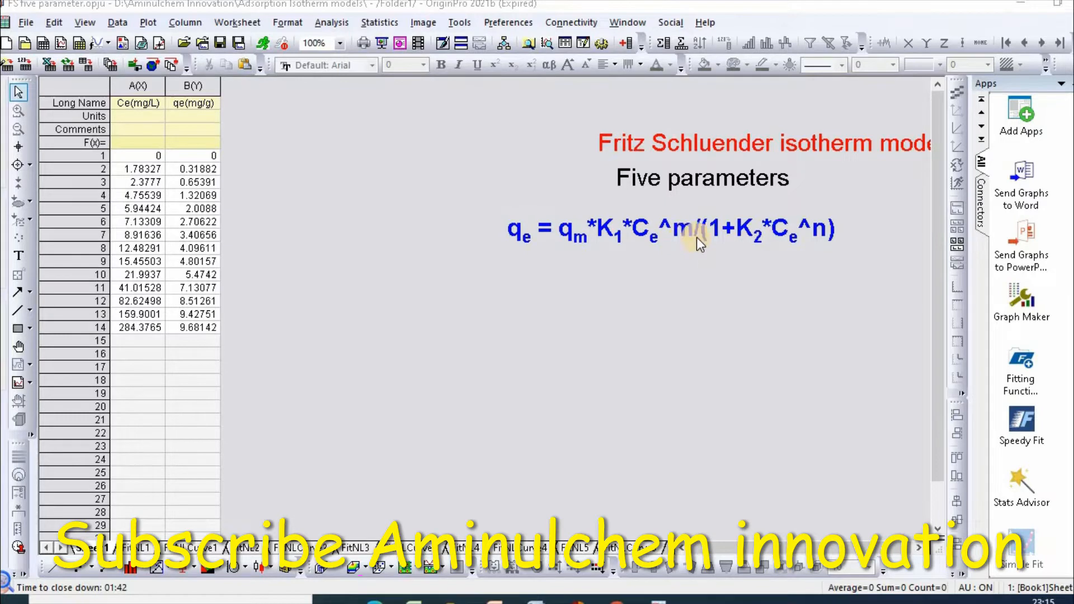
{"action": "mouse_move", "coordinate": [740, 250]}
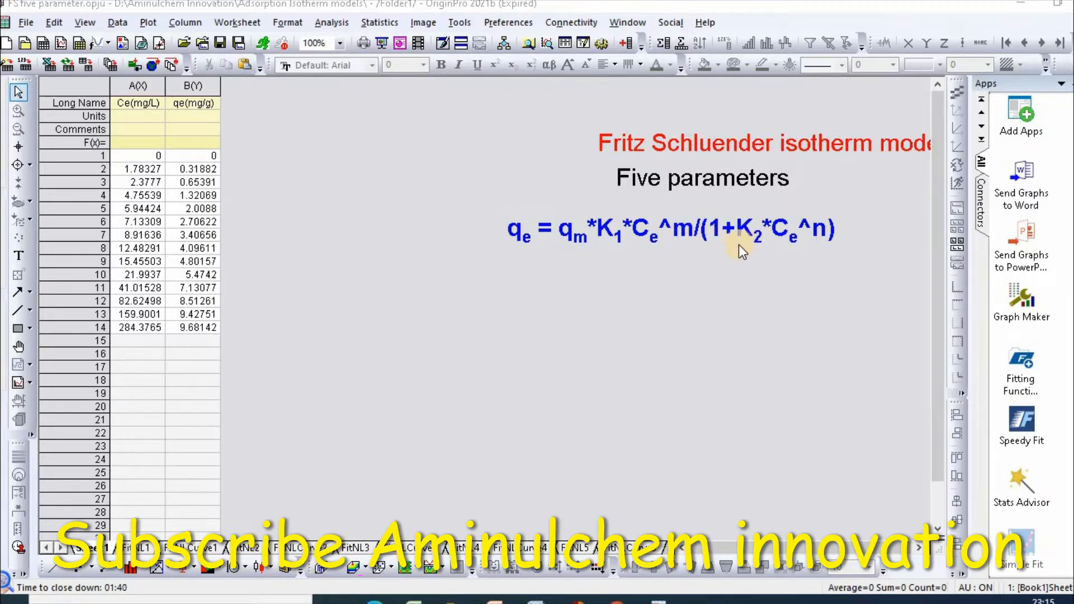
{"action": "mouse_move", "coordinate": [825, 244]}
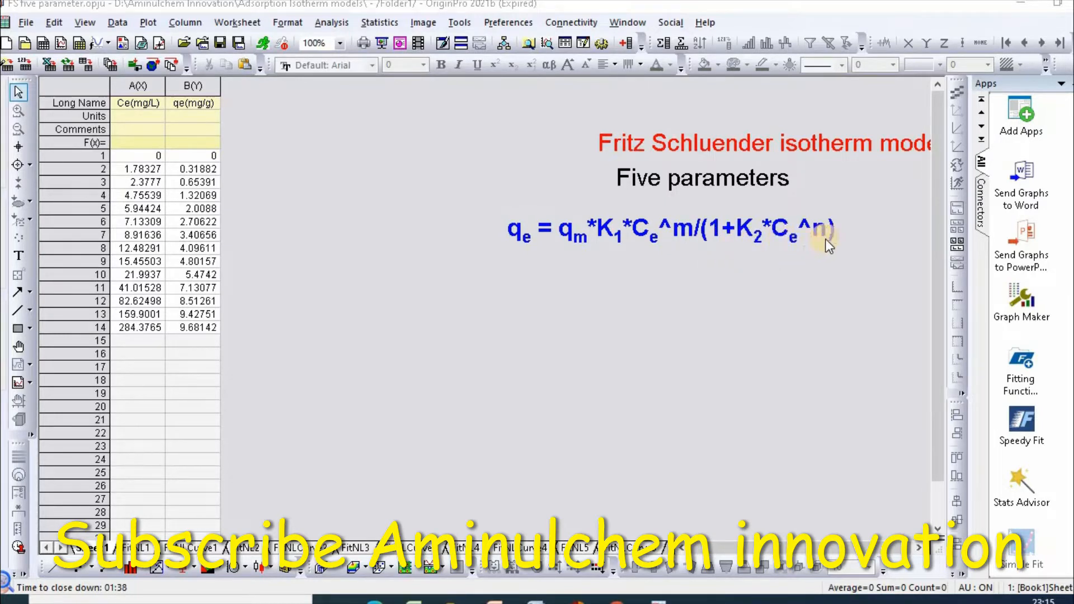
{"action": "mouse_move", "coordinate": [509, 259]}
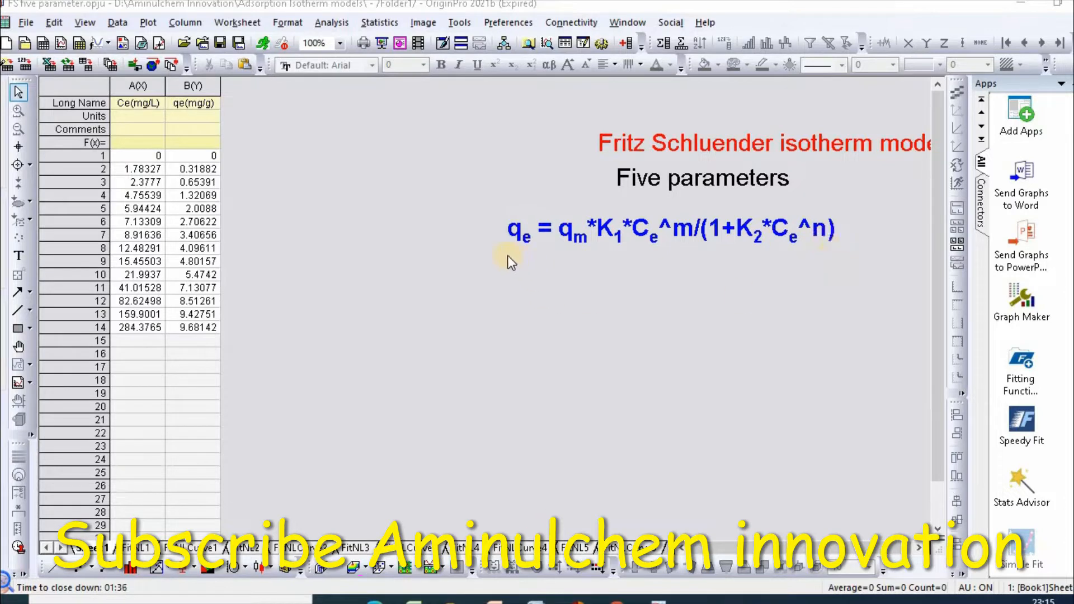
{"action": "mouse_move", "coordinate": [541, 256]}
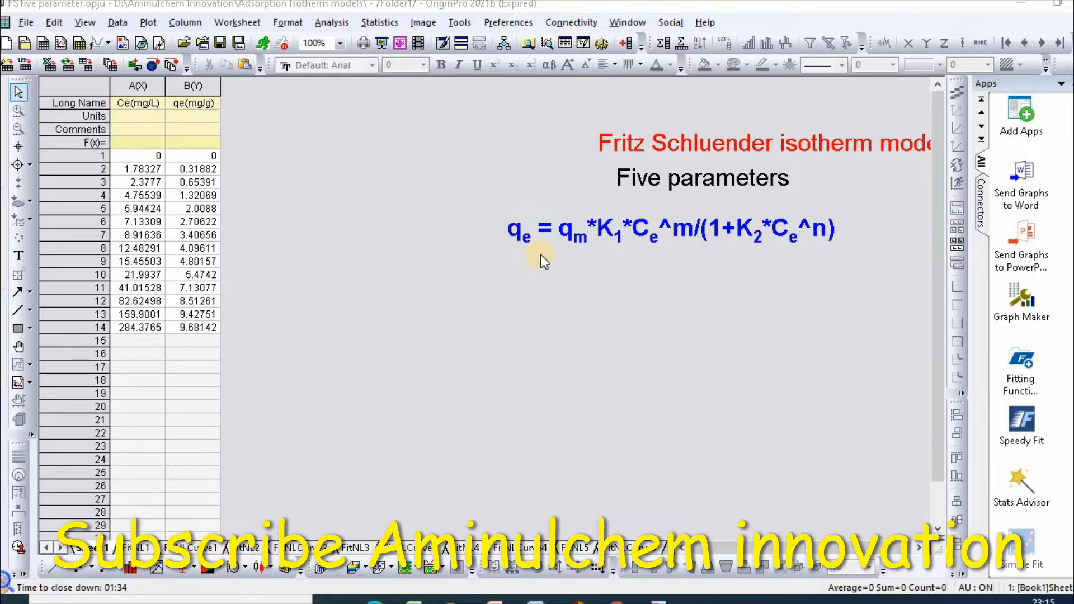
{"action": "mouse_move", "coordinate": [571, 255]}
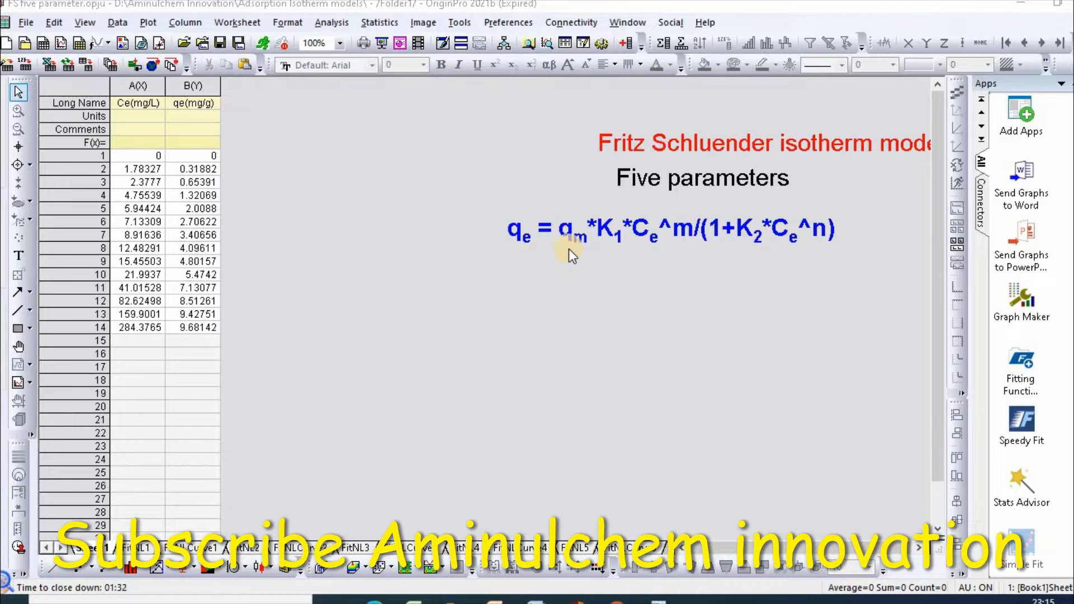
{"action": "mouse_move", "coordinate": [582, 262]}
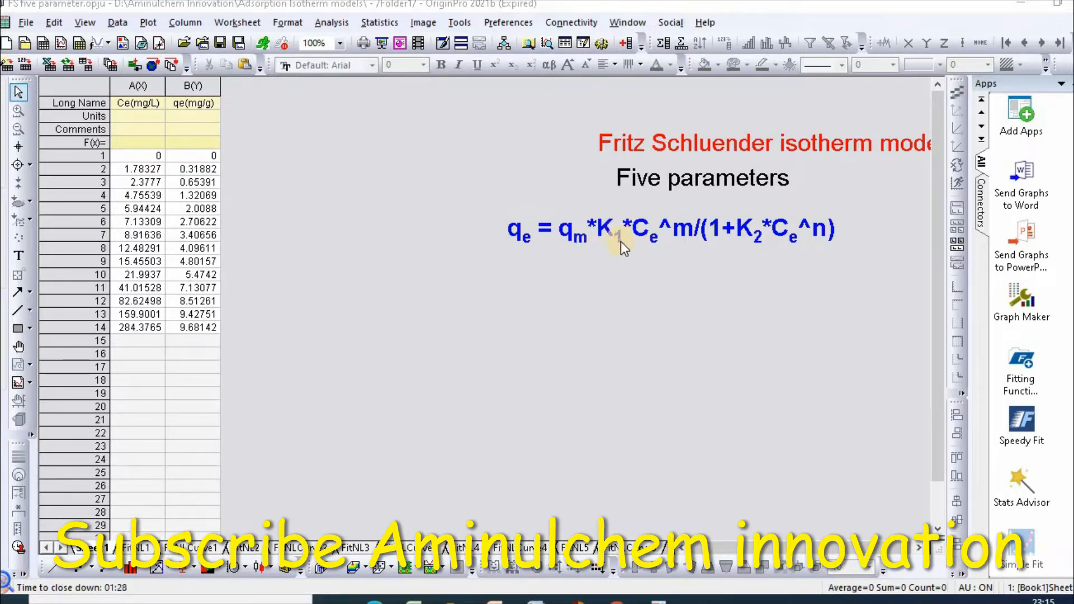
{"action": "mouse_move", "coordinate": [756, 248]}
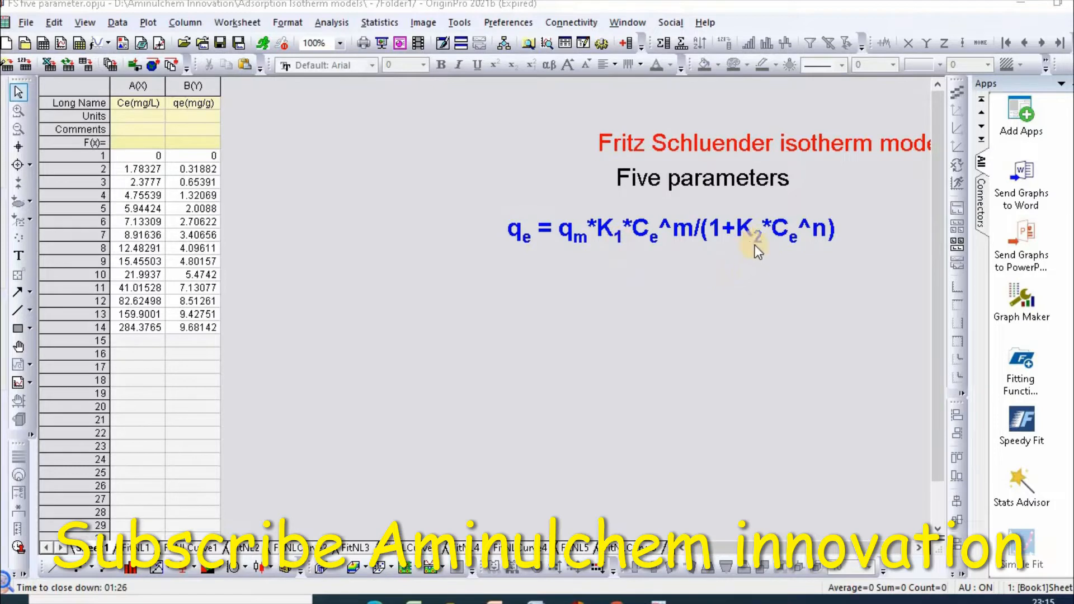
{"action": "mouse_move", "coordinate": [682, 230]}
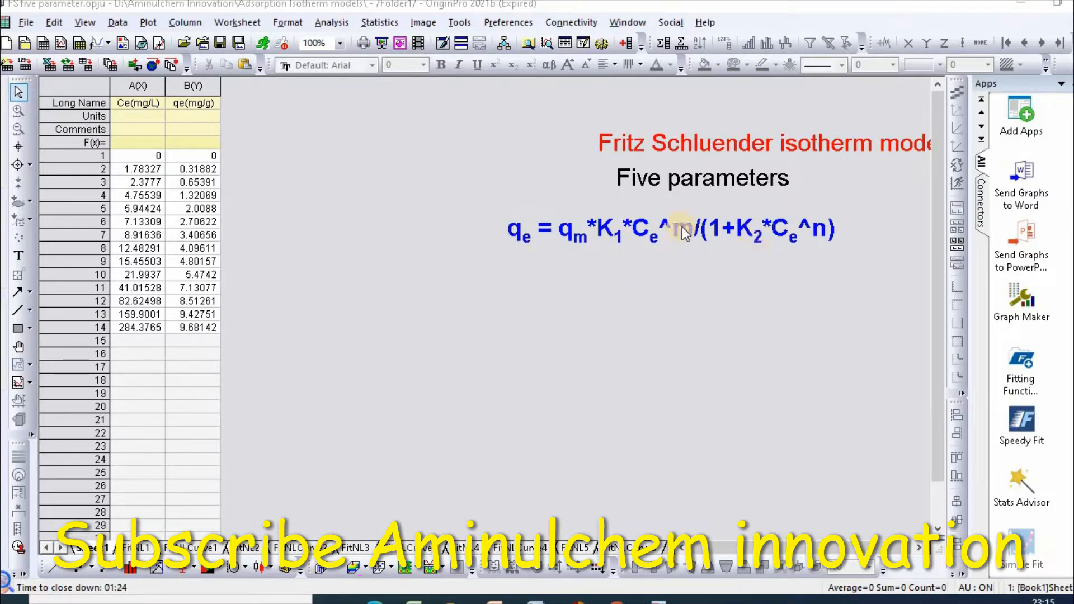
{"action": "mouse_move", "coordinate": [835, 252]}
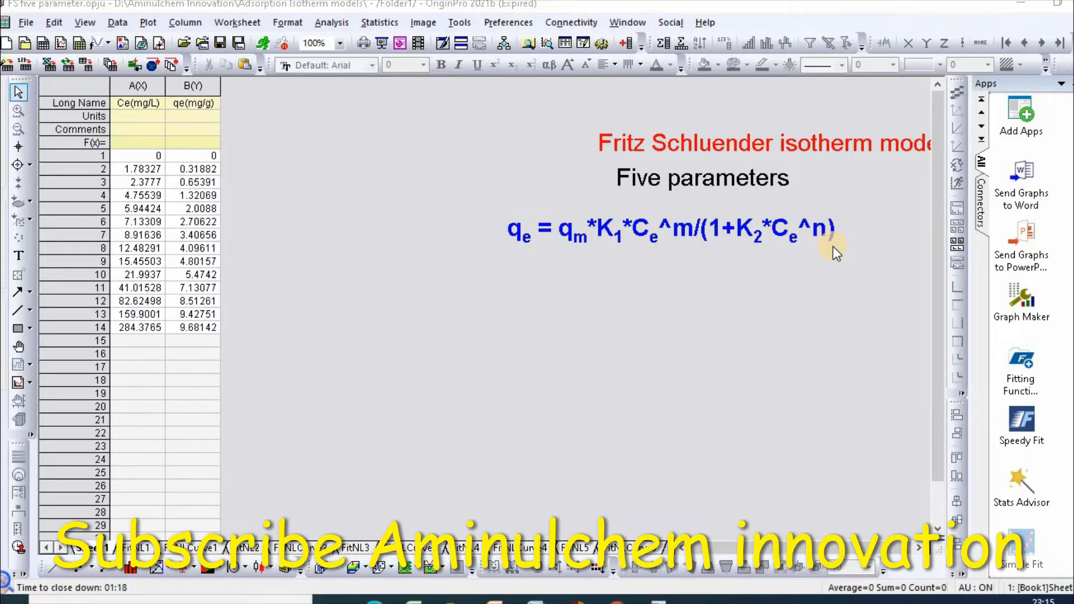
{"action": "mouse_move", "coordinate": [252, 181]}
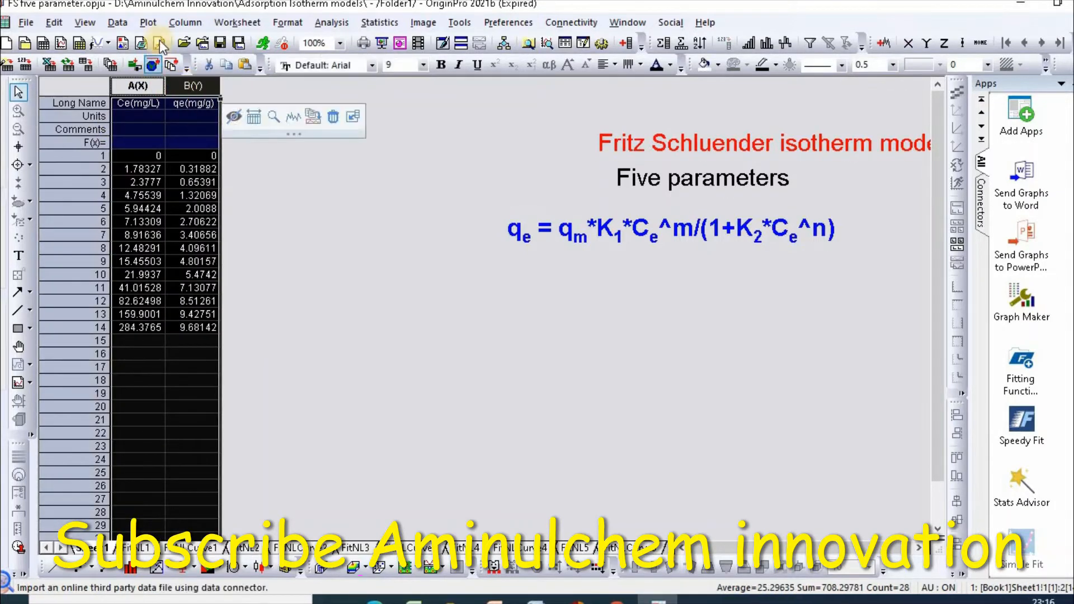
{"action": "left_click", "coordinate": [148, 22]}
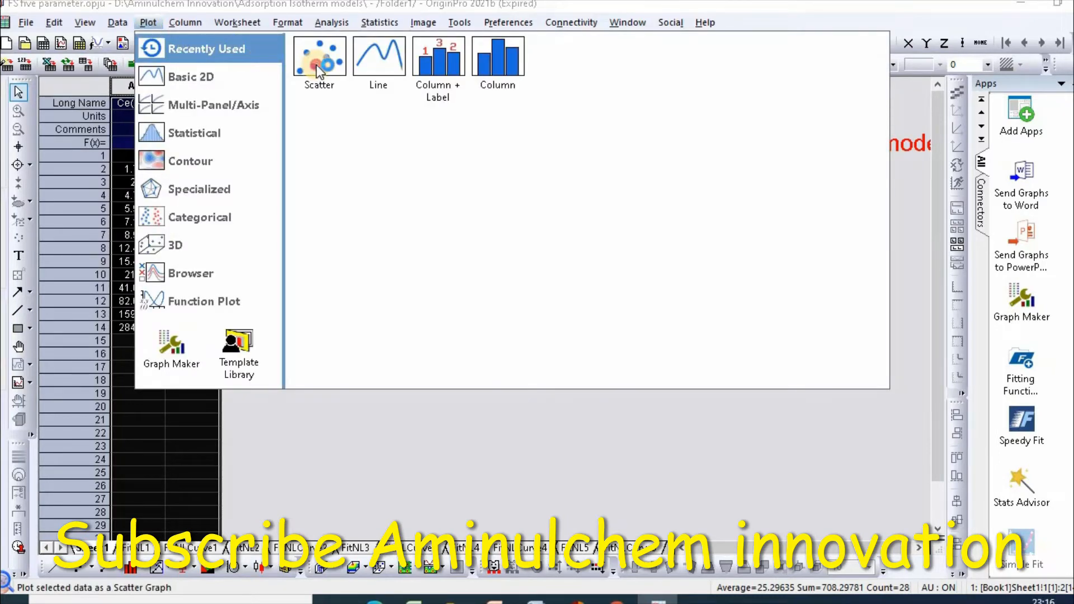
{"action": "left_click", "coordinate": [317, 56]}
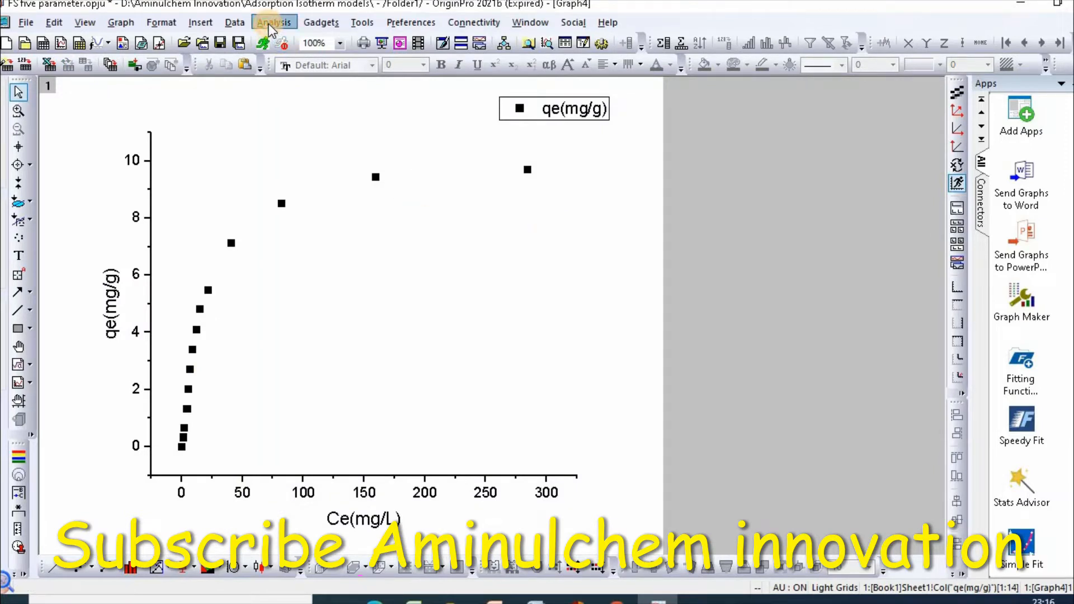
Start a default Nonlinear Curve Fit on the qe–Ce scatter and begin a new fitting function
{"action": "left_click", "coordinate": [274, 21]}
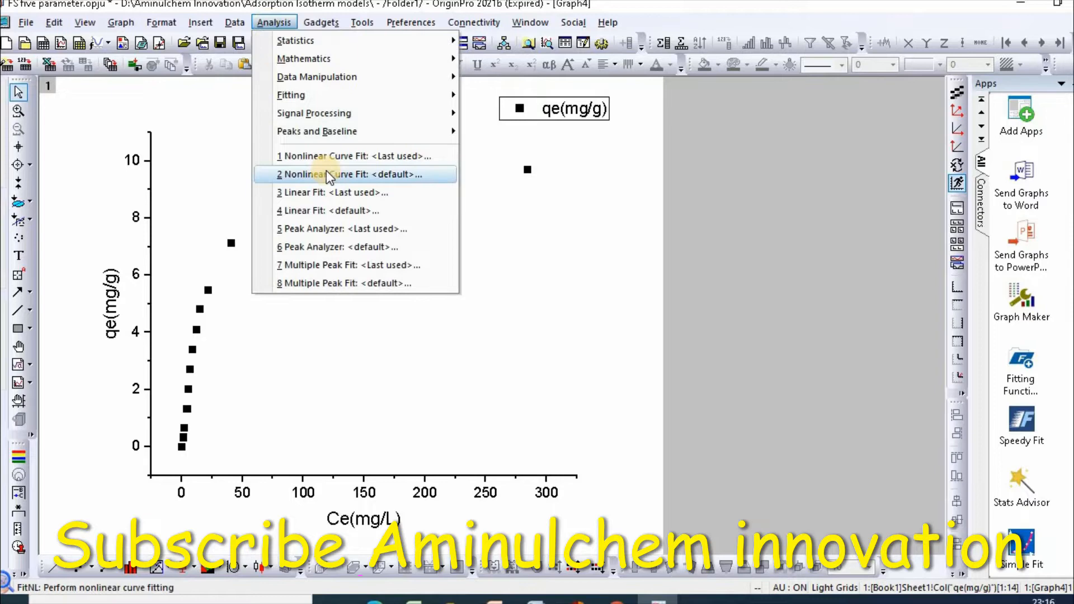
{"action": "left_click", "coordinate": [331, 173]}
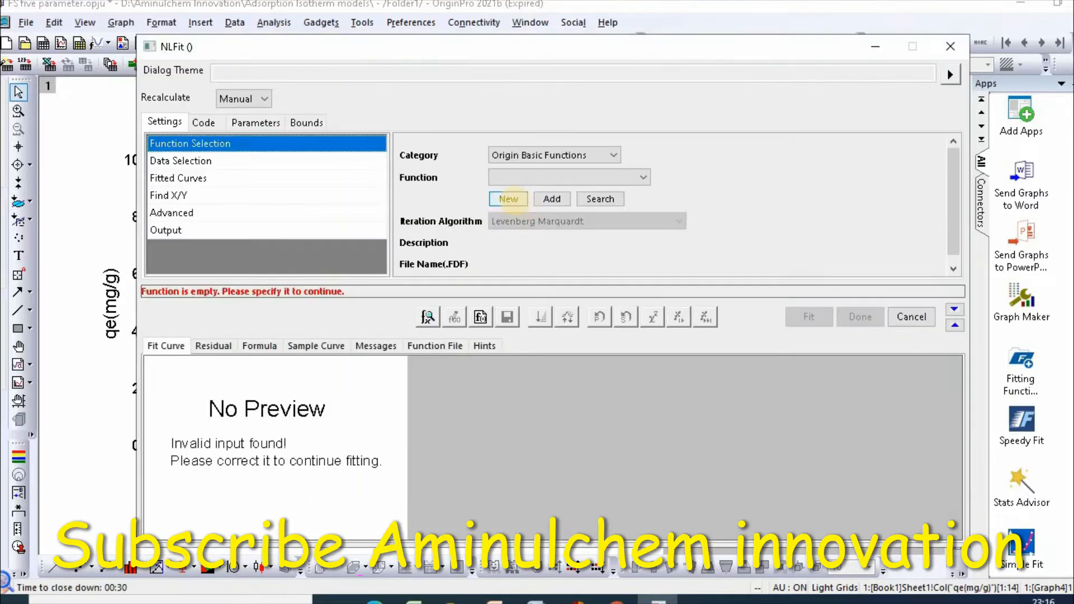
{"action": "left_click", "coordinate": [507, 199]}
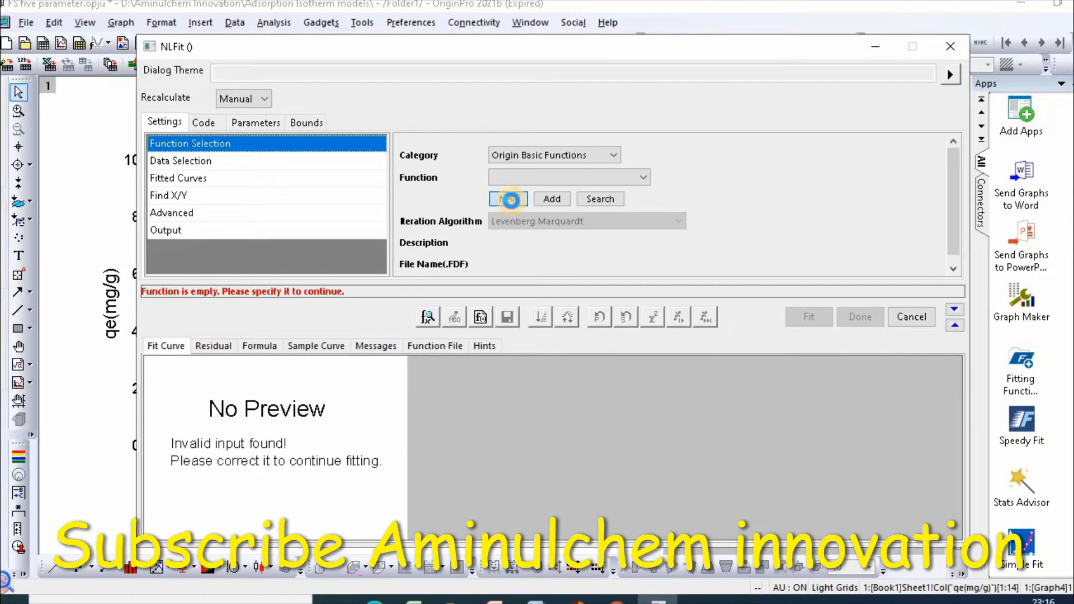
Name the new fitting function FSfive and advance to its variables and parameters
{"action": "left_click", "coordinate": [507, 200]}
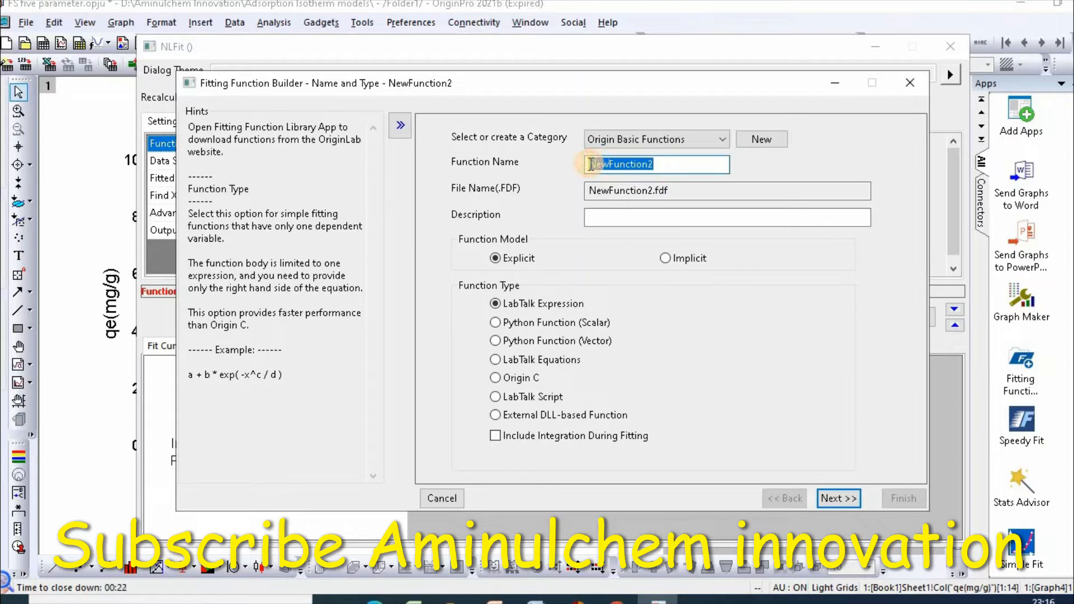
{"action": "type", "text": "F"}
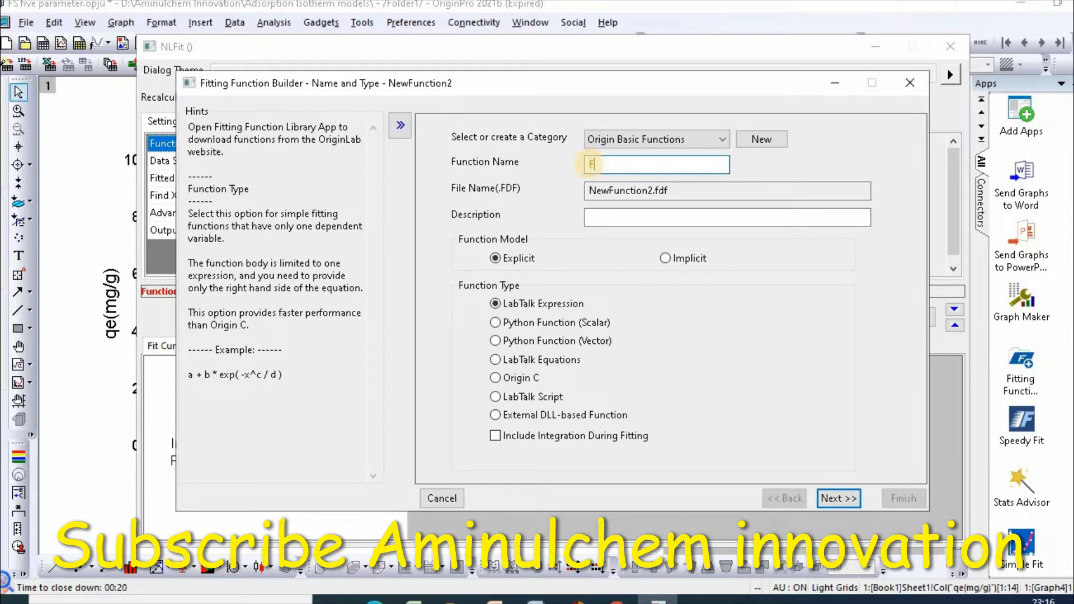
{"action": "type", "text": "S"}
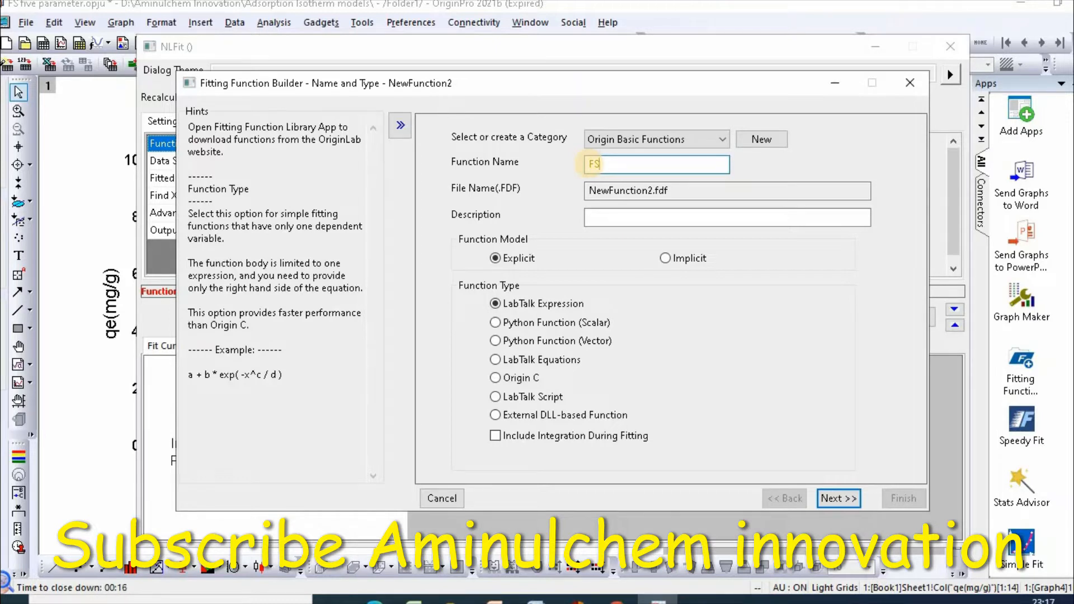
{"action": "type", "text": "five"}
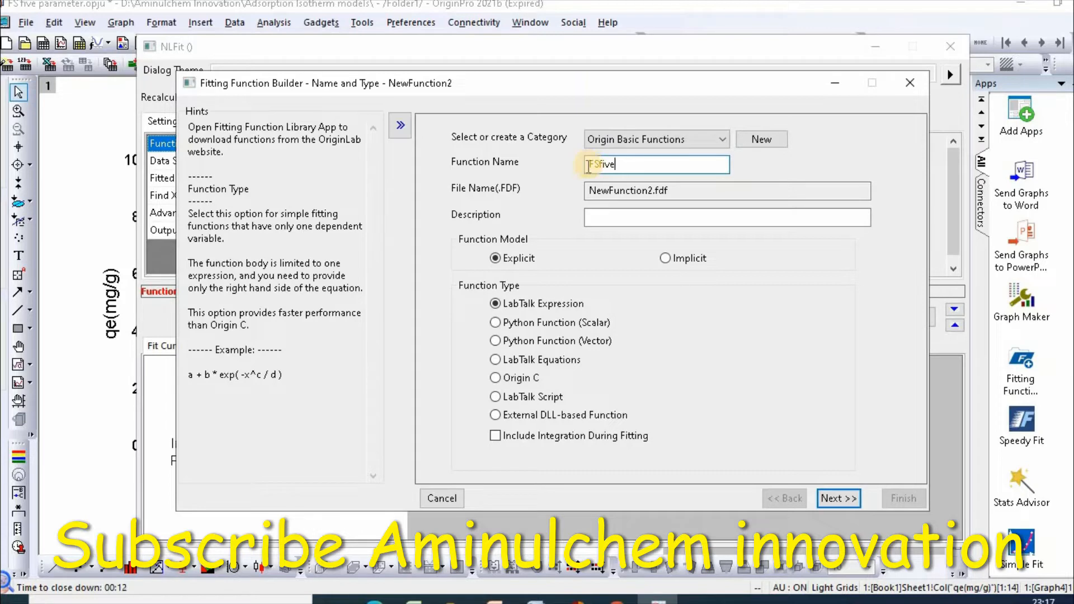
{"action": "left_click", "coordinate": [839, 499]}
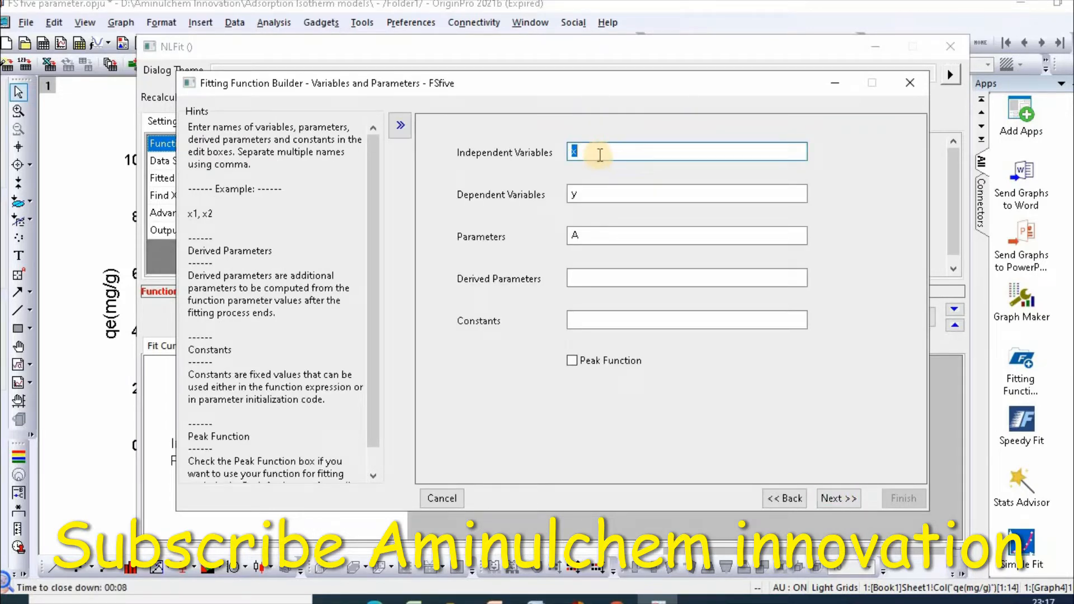
Define Ce as independent, qe as dependent, with parameters qm, K1, m, K2, n
{"action": "type", "text": "Ce"}
{"action": "left_click", "coordinate": [687, 193]}
{"action": "type", "text": "qe"}
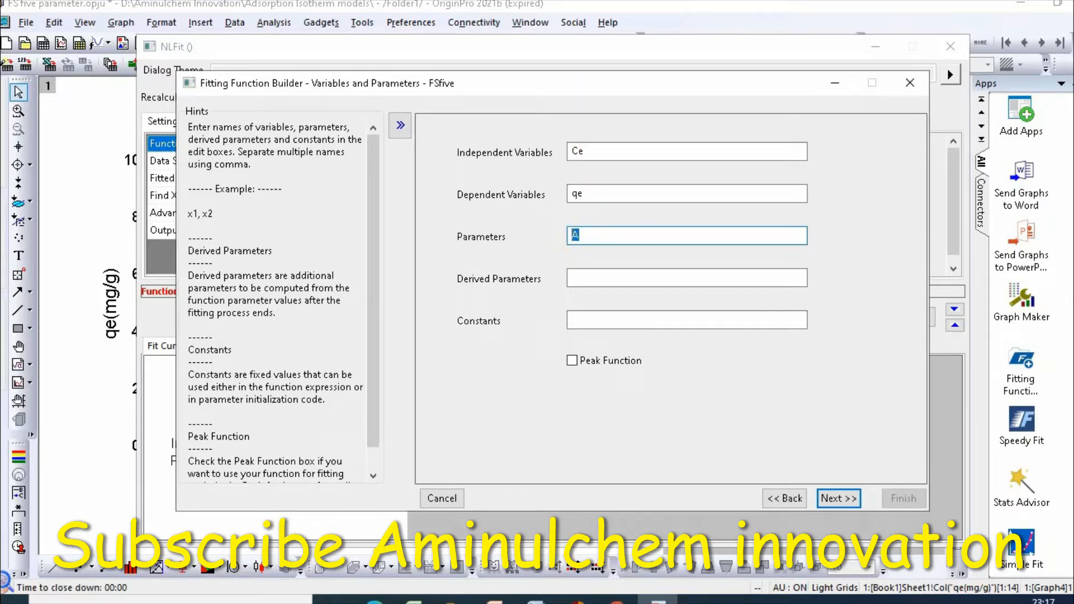
{"action": "type", "text": "qm, K1,"}
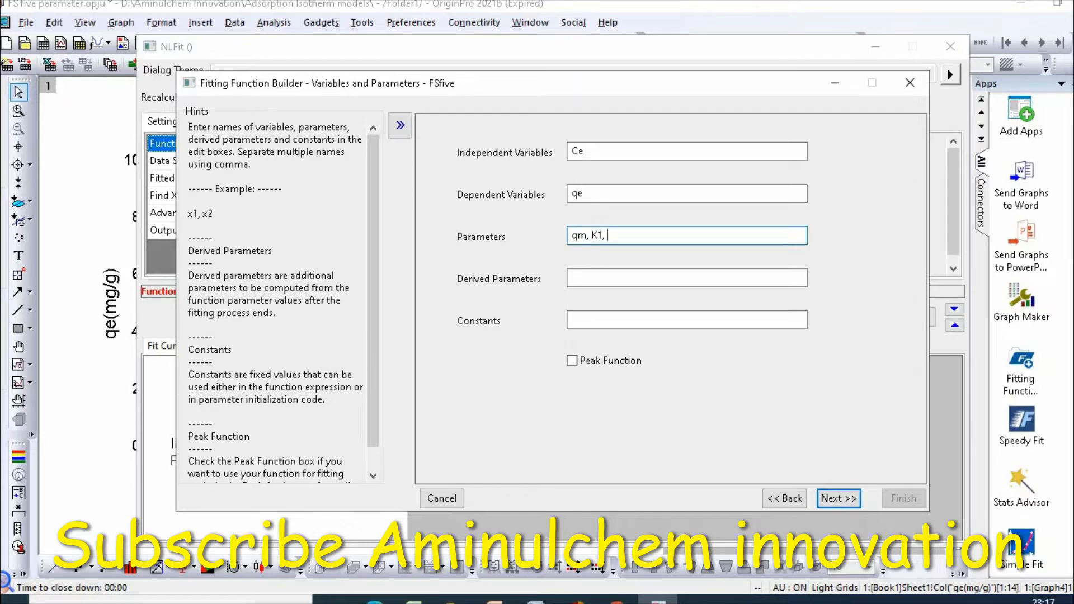
{"action": "type", "text": "m,"}
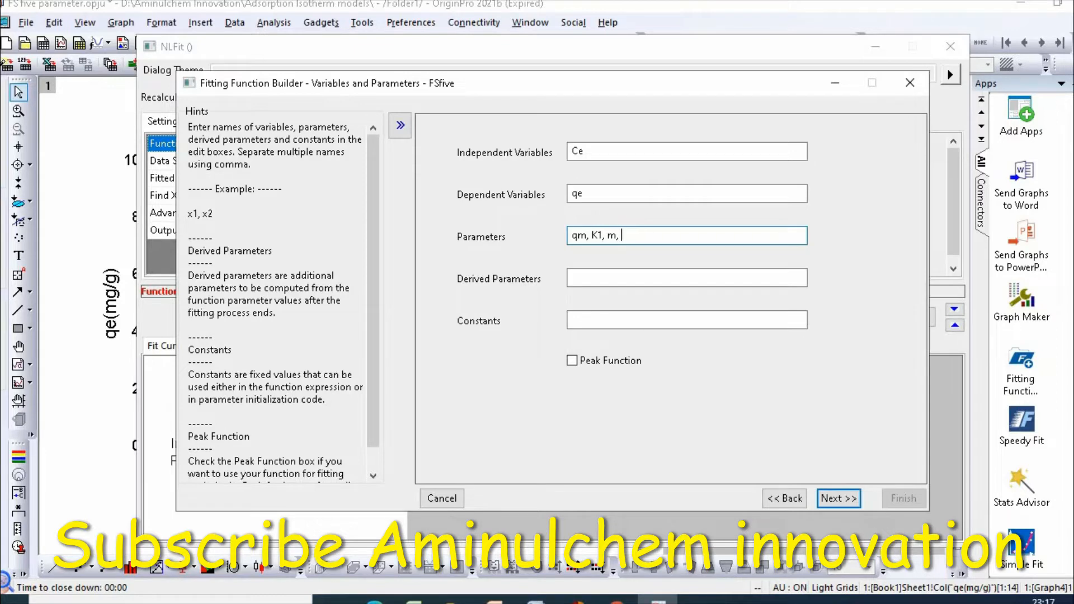
{"action": "type", "text": "K2"}
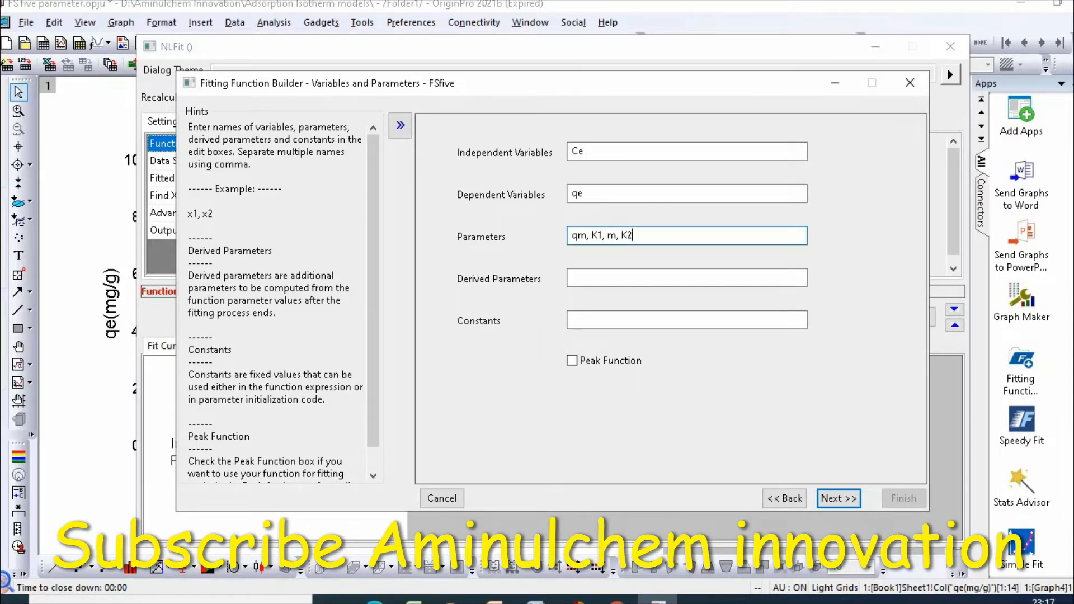
{"action": "type", "text": ","}
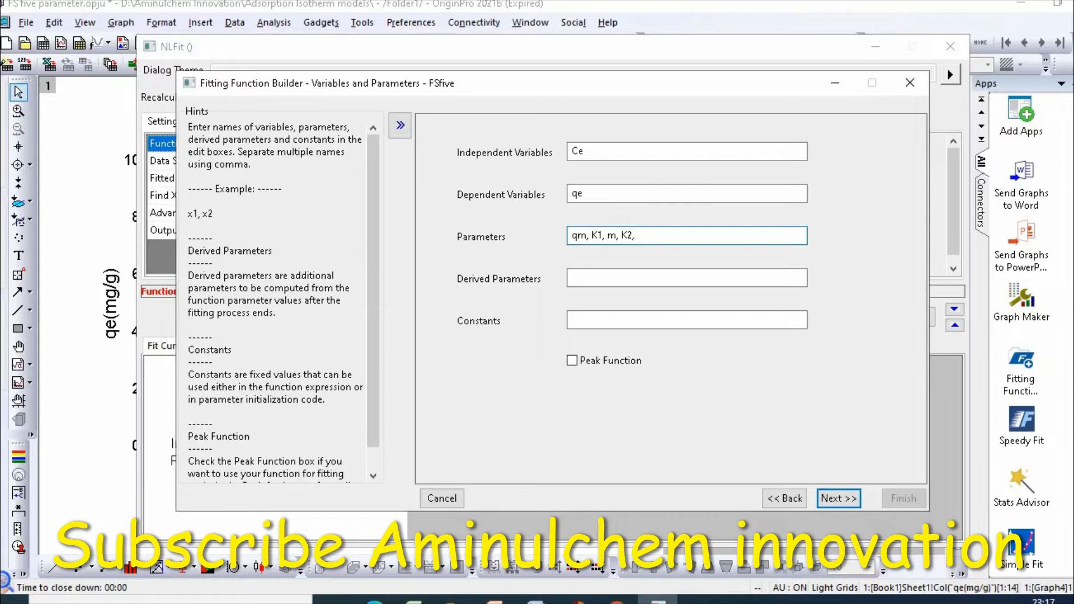
{"action": "type", "text": "N"}
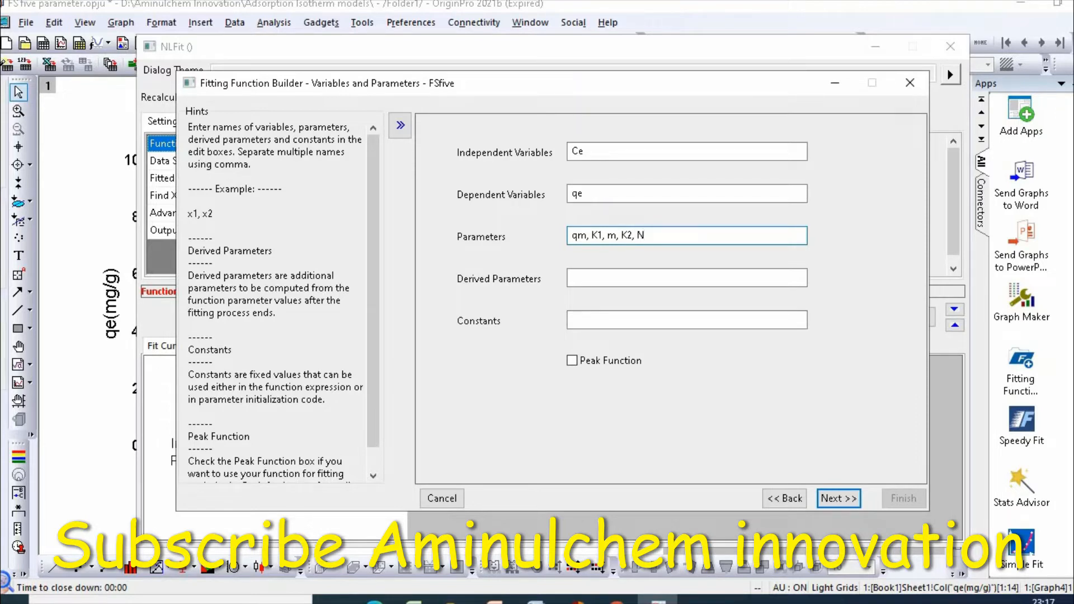
{"action": "type", "text": "n"}
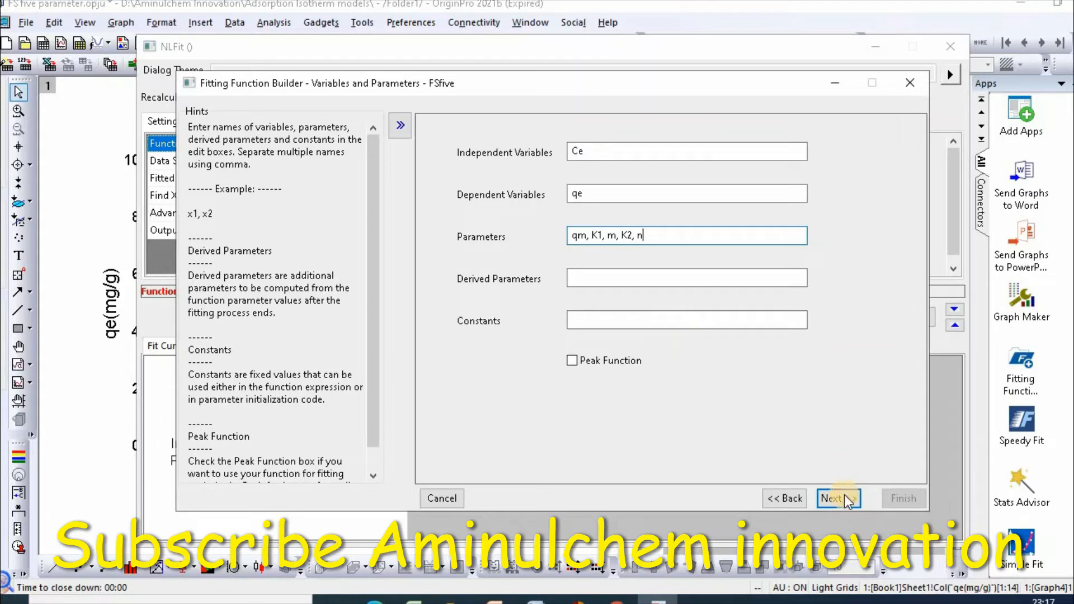
{"action": "left_click", "coordinate": [839, 499]}
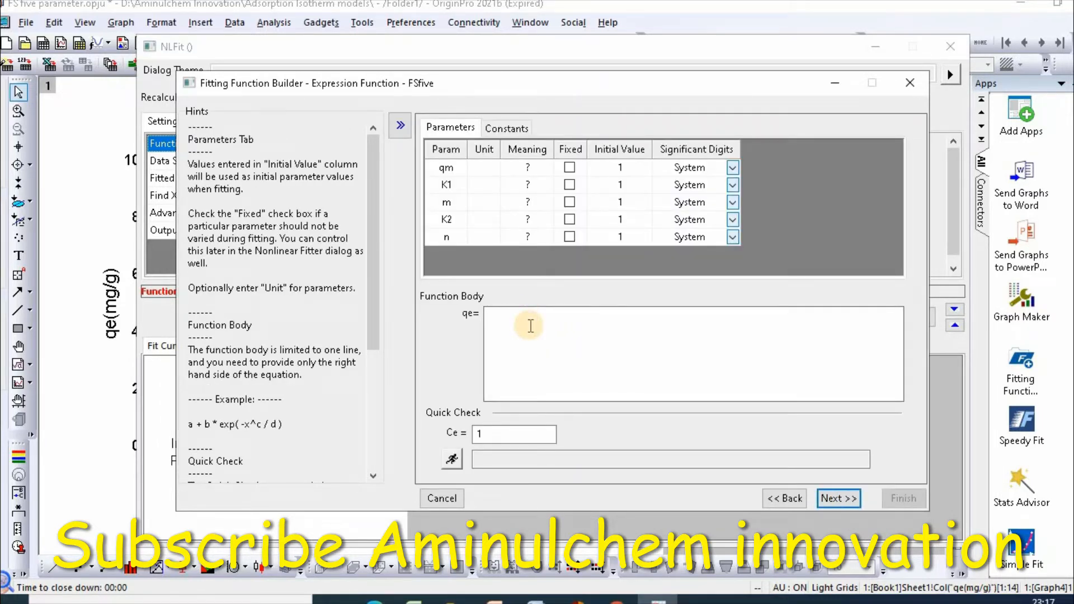
Enter the function body qm*K1*Ce^m/(1+K2*Ce^n) and advance to parameter initialization
{"action": "type", "text": "qm"}
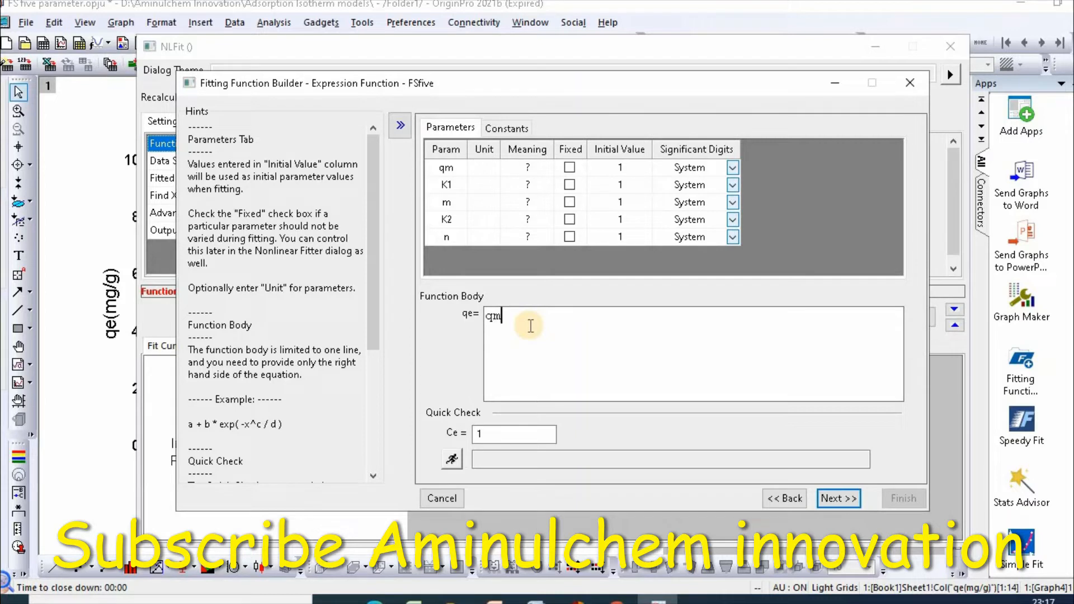
{"action": "type", "text": "*"}
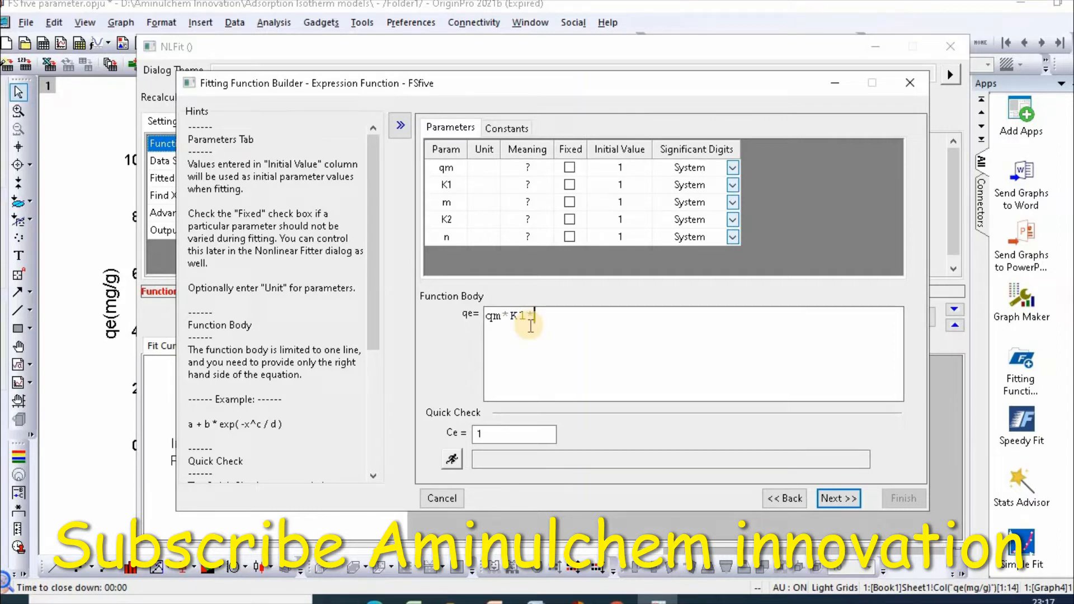
{"action": "type", "text": "*Ce^"}
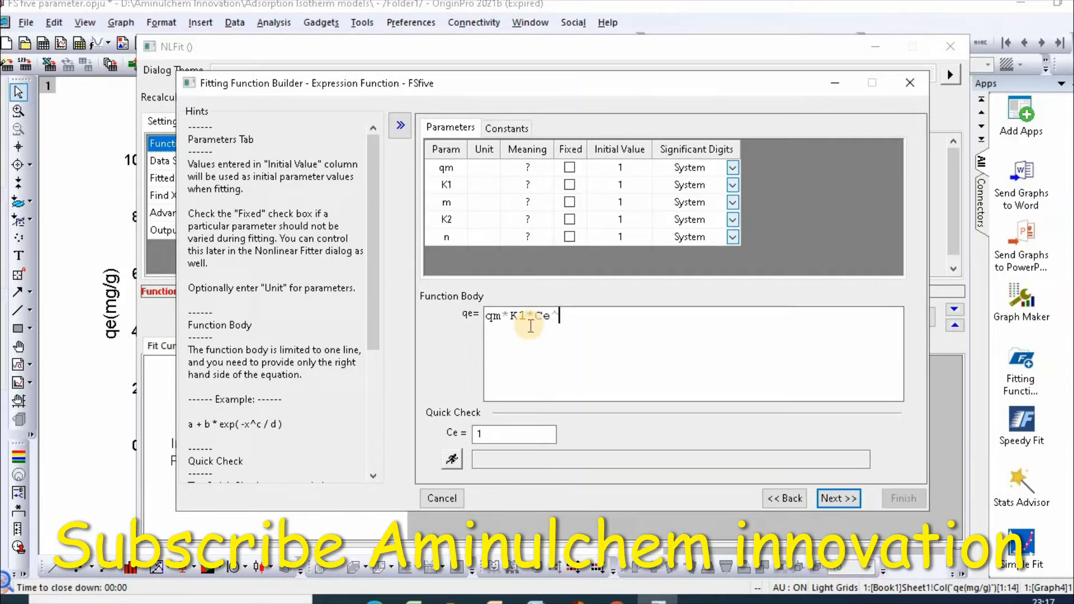
{"action": "type", "text": "m"}
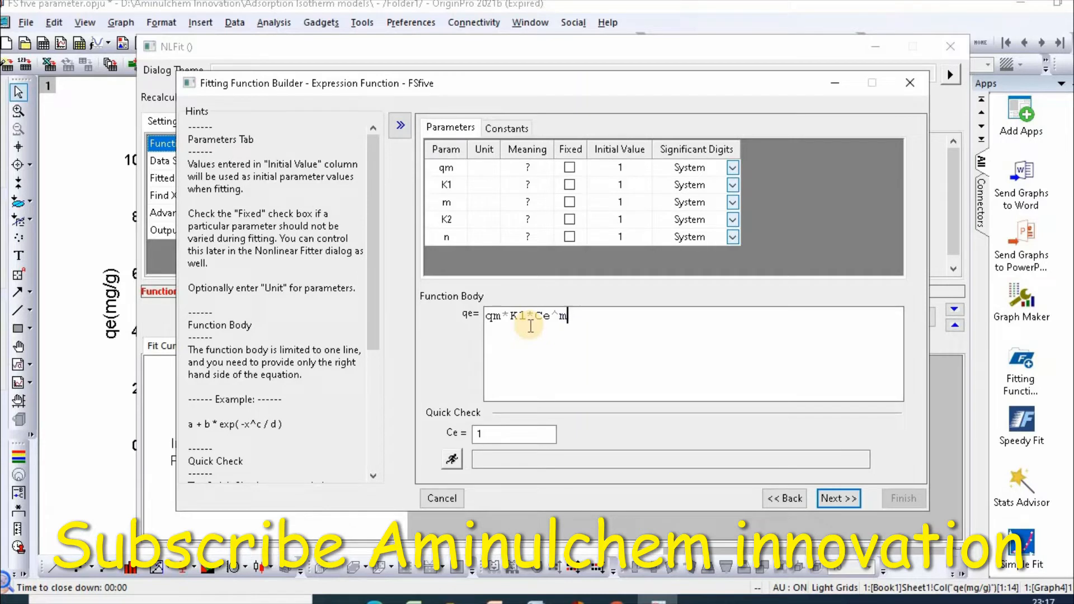
{"action": "type", "text": "/ ("}
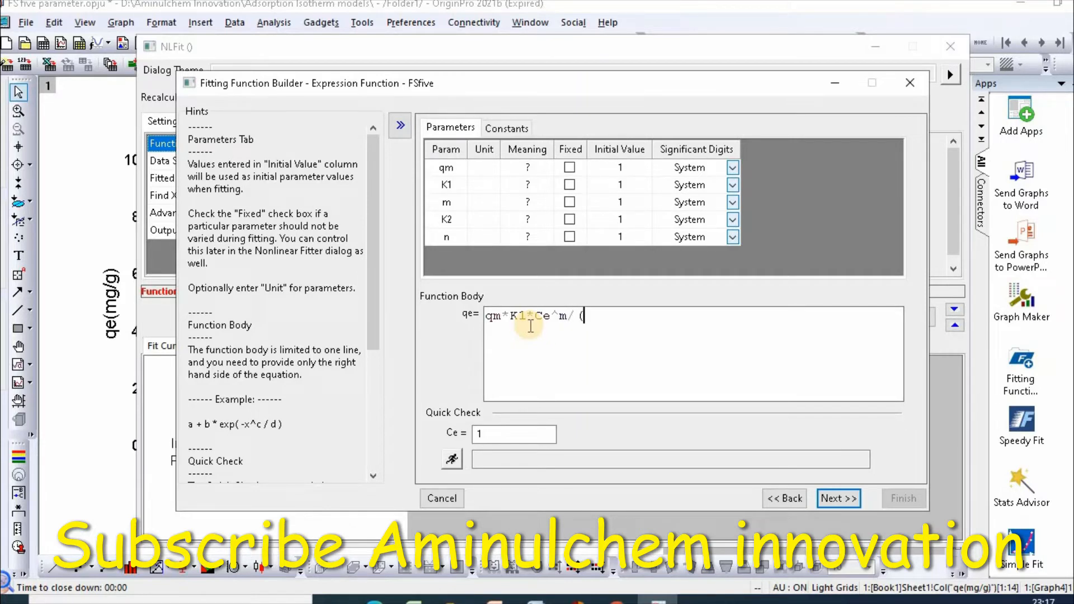
{"action": "type", "text": "1"}
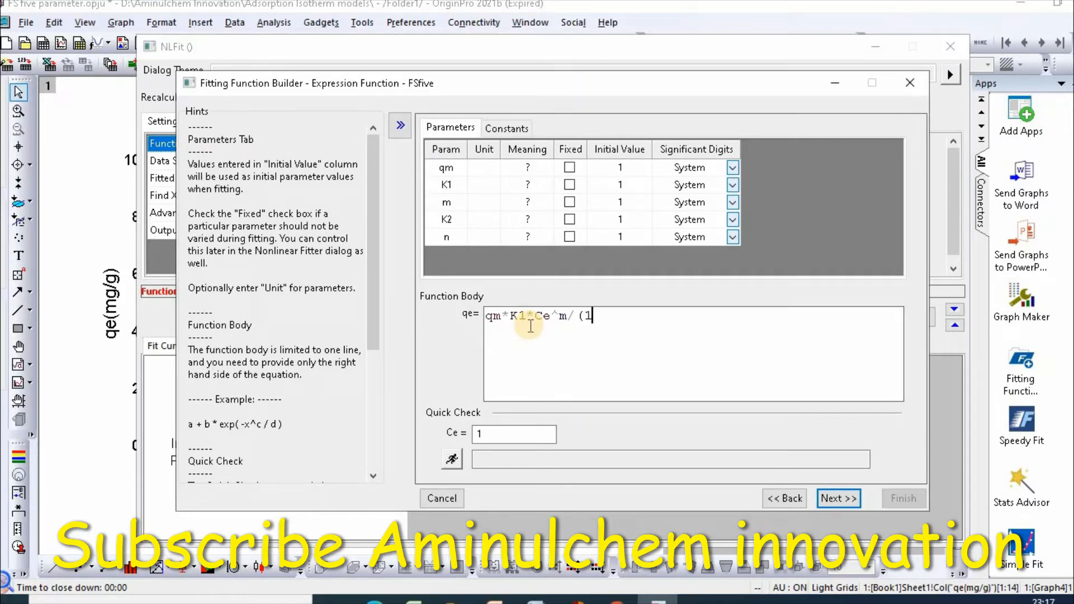
{"action": "type", "text": "+K2"}
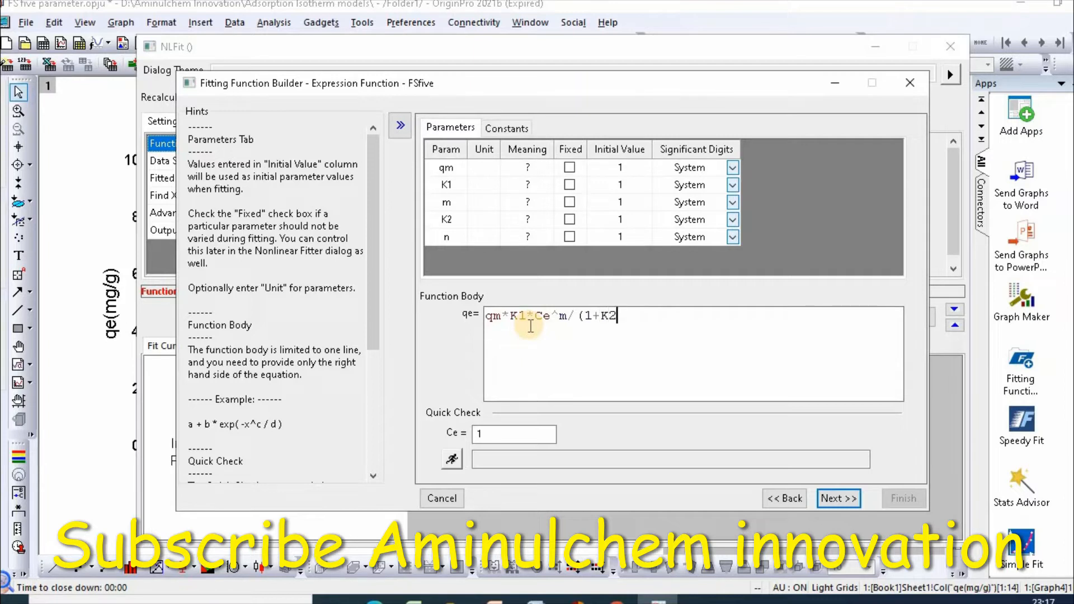
{"action": "type", "text": "*"}
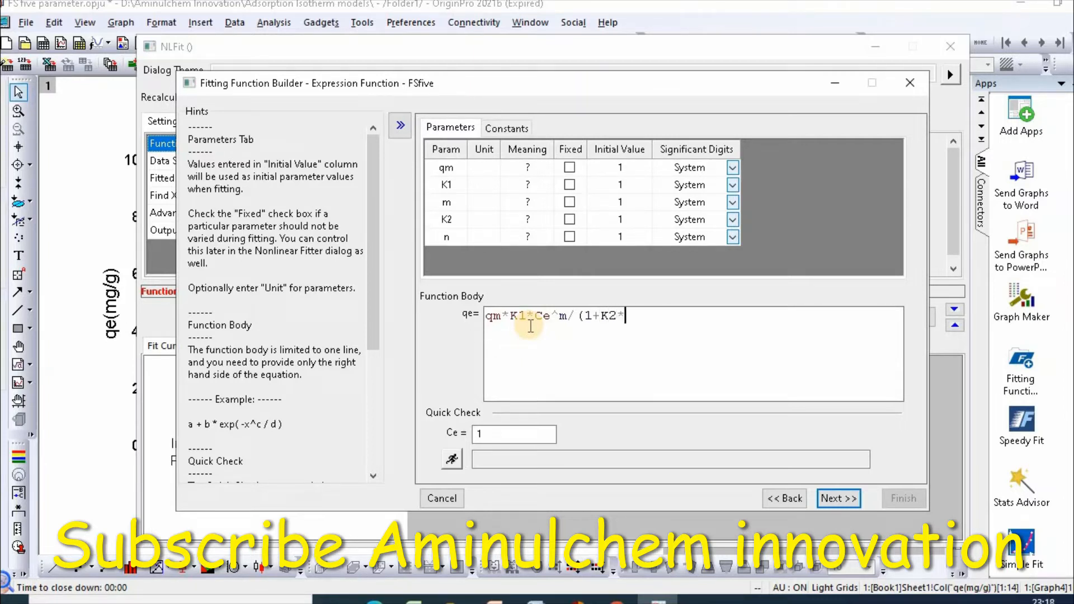
{"action": "type", "text": "Ce"}
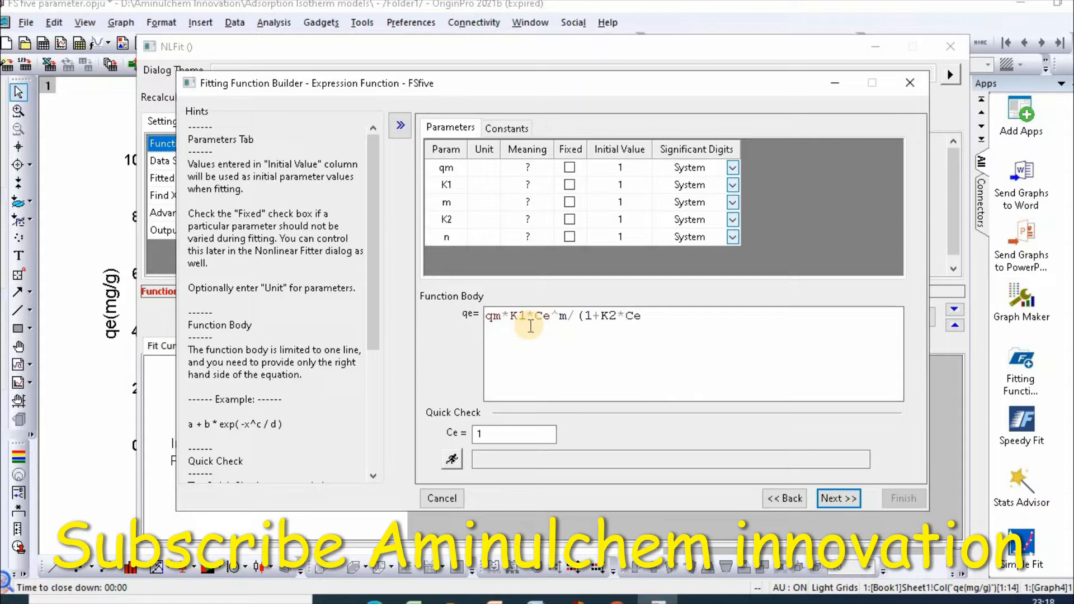
{"action": "type", "text": "^n))"}
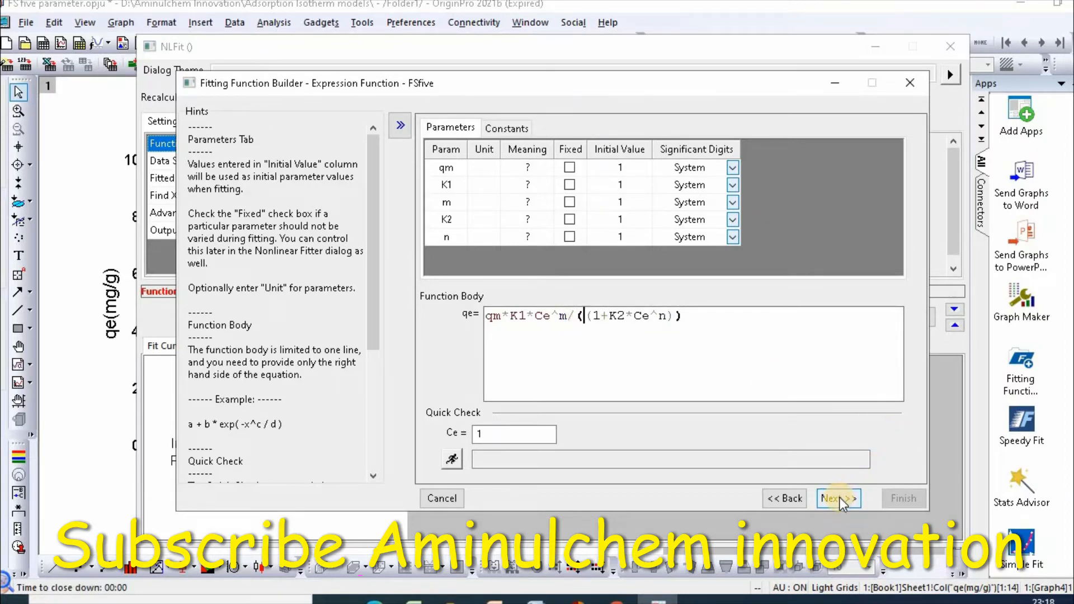
{"action": "left_click", "coordinate": [838, 498]}
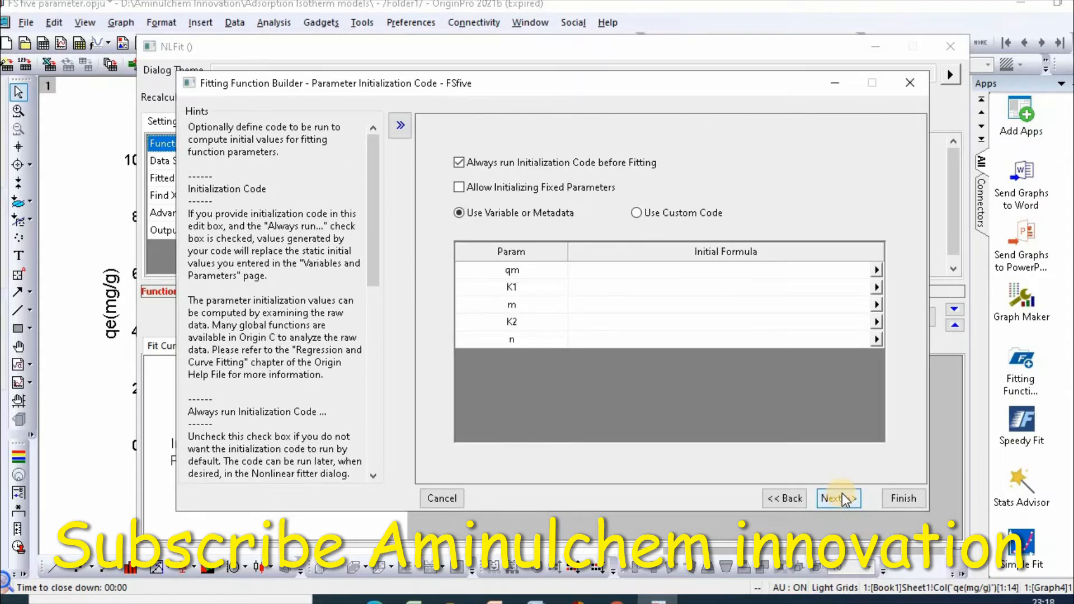
On the Bounds page, give the FSfive parameters a lower bound of 0
{"action": "left_click", "coordinate": [839, 499]}
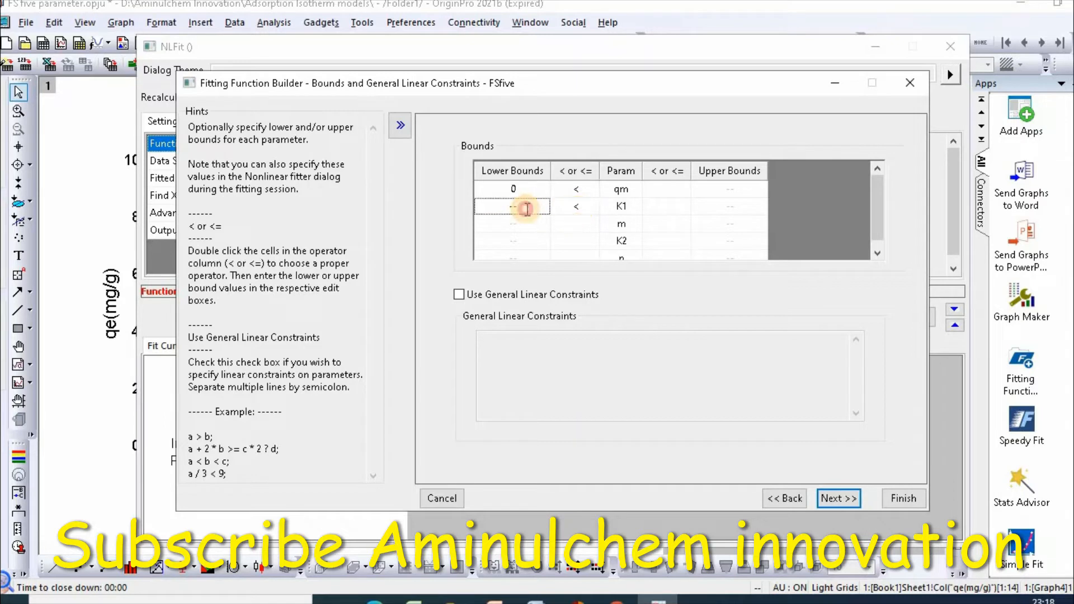
{"action": "type", "text": "0"}
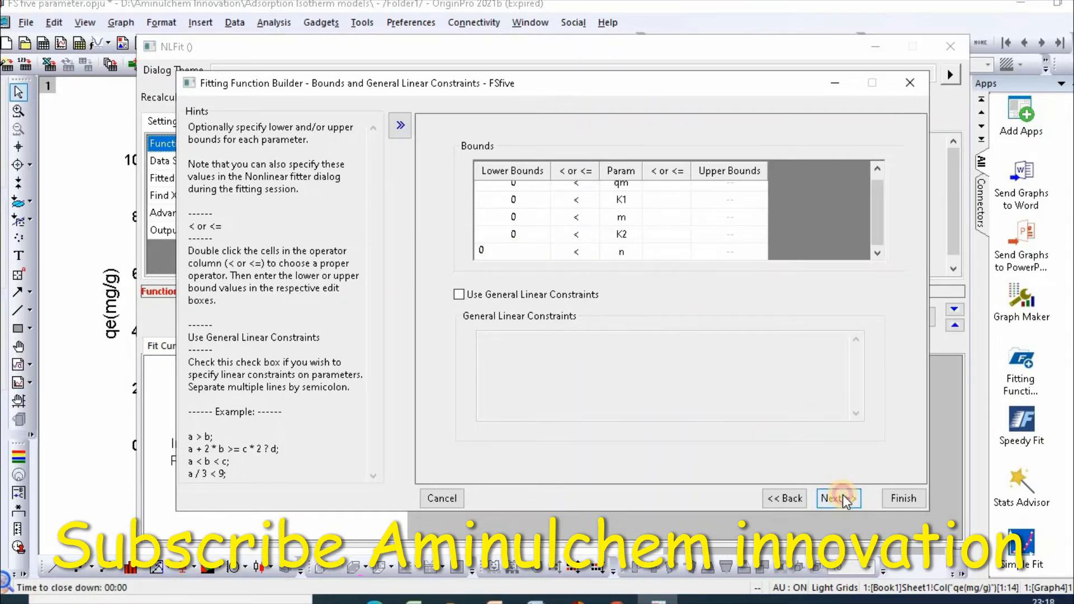
Skip the Derived Parameters and Script pages and finish the FSfive definition
{"action": "left_click", "coordinate": [839, 498]}
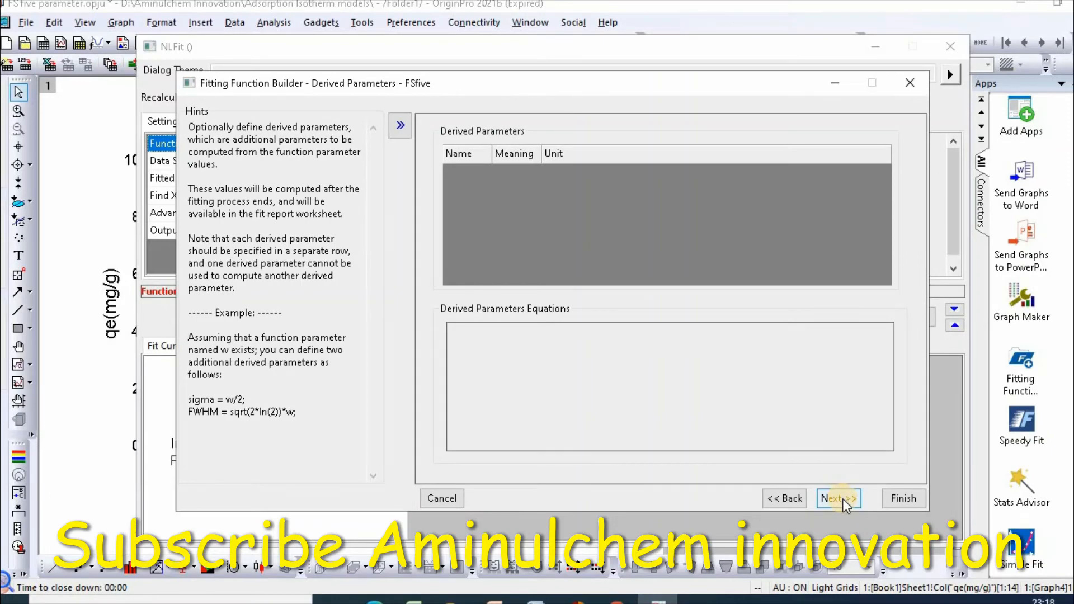
{"action": "left_click", "coordinate": [839, 498]}
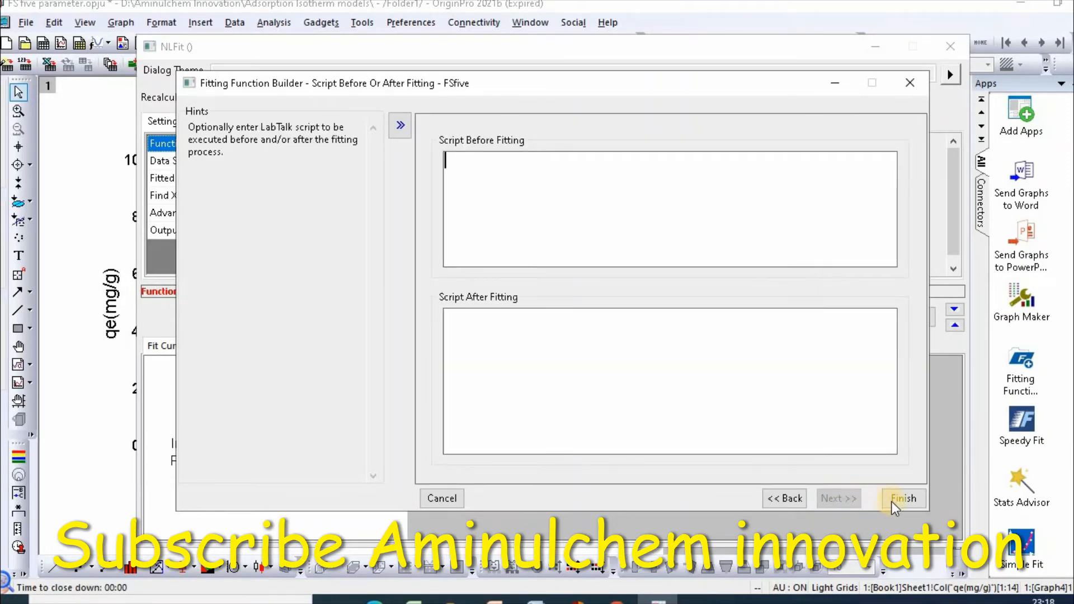
{"action": "left_click", "coordinate": [904, 498]}
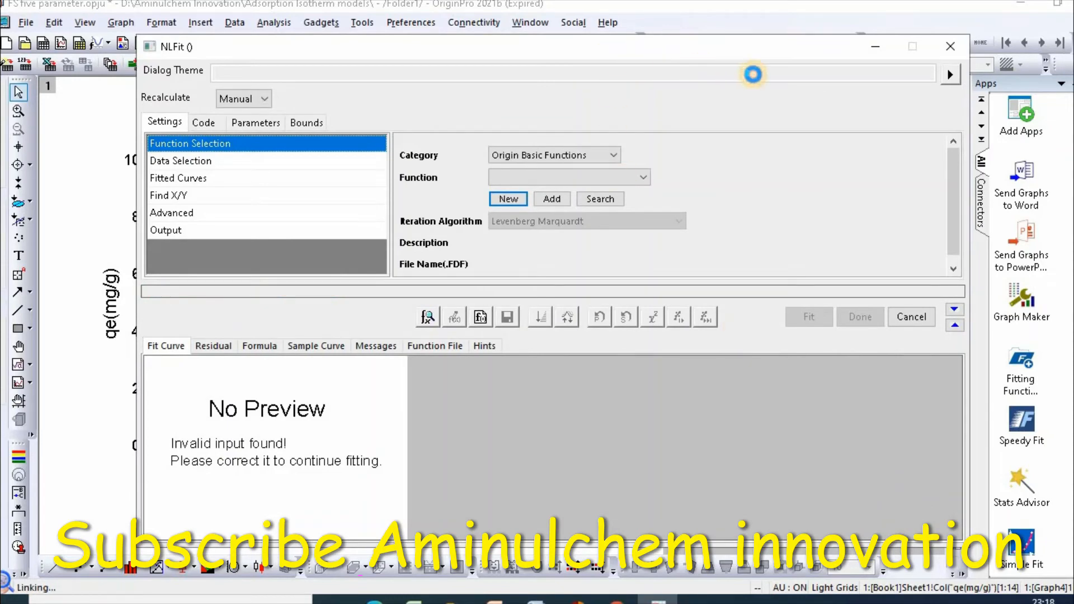
Iterate the FSfive fit once, then to convergence, and generate the fit report
{"action": "left_click", "coordinate": [328, 345]}
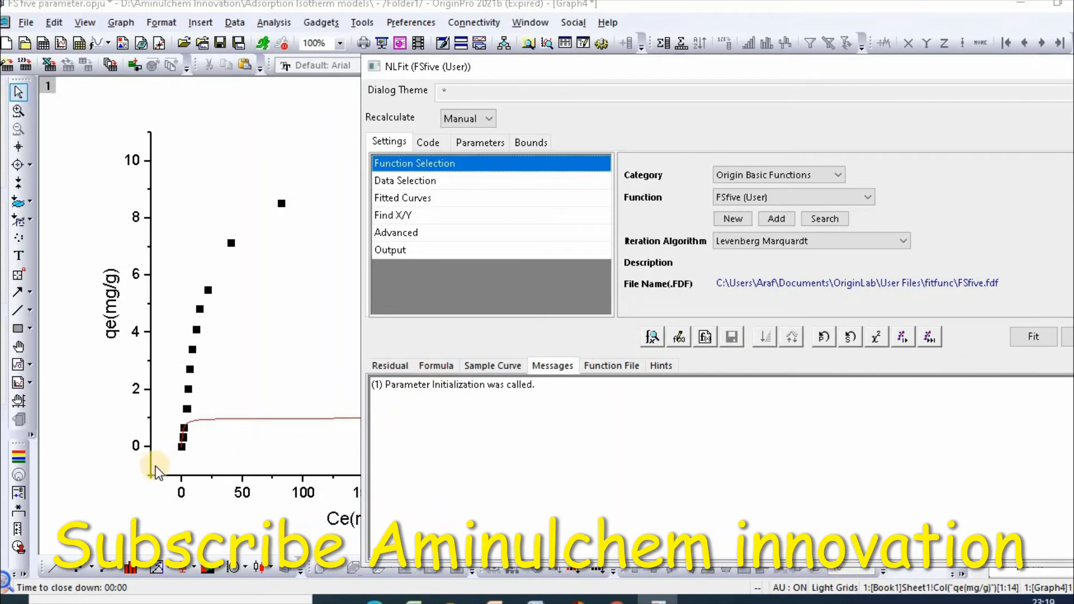
{"action": "mouse_move", "coordinate": [884, 429]}
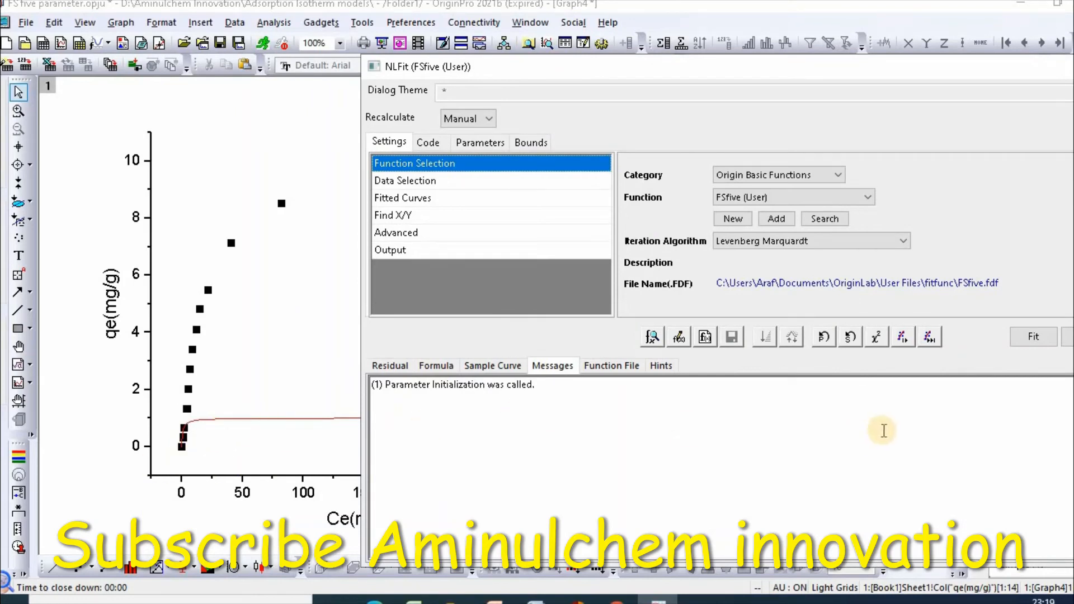
{"action": "mouse_move", "coordinate": [901, 338]}
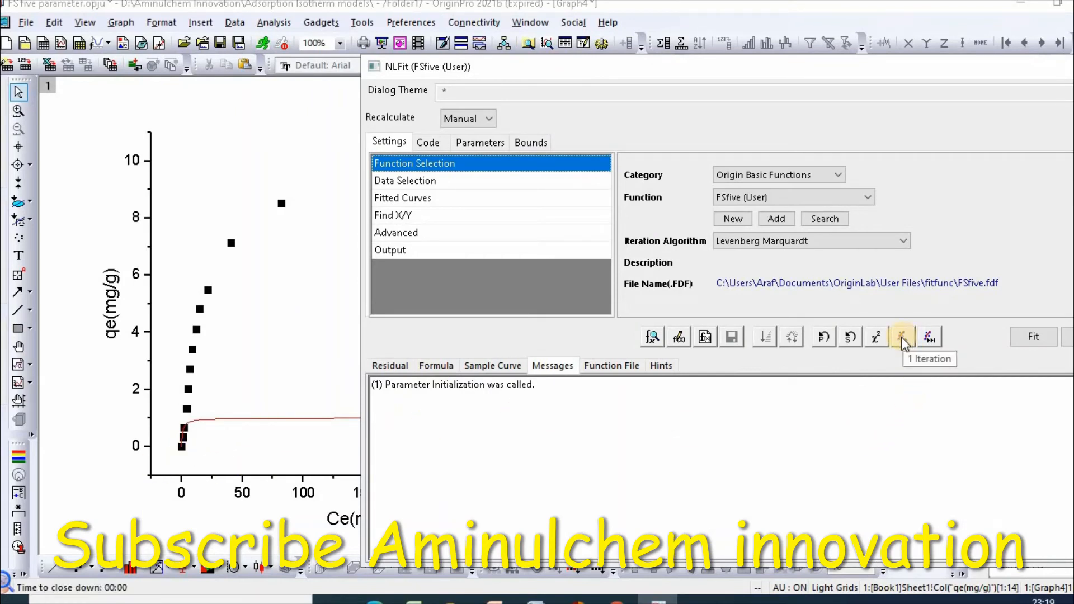
{"action": "left_click", "coordinate": [901, 337]}
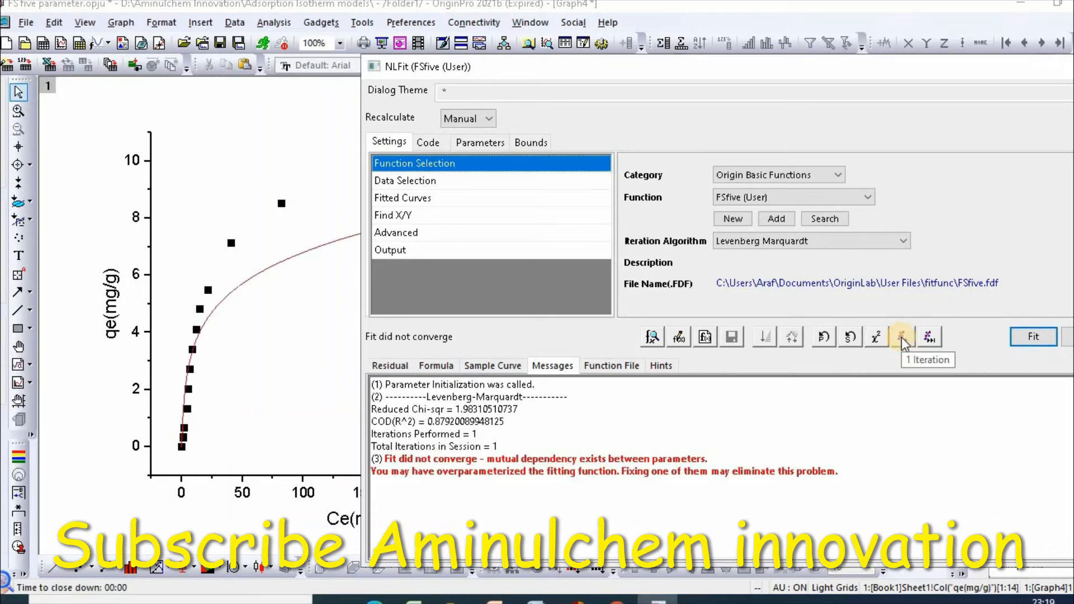
{"action": "mouse_move", "coordinate": [931, 343]}
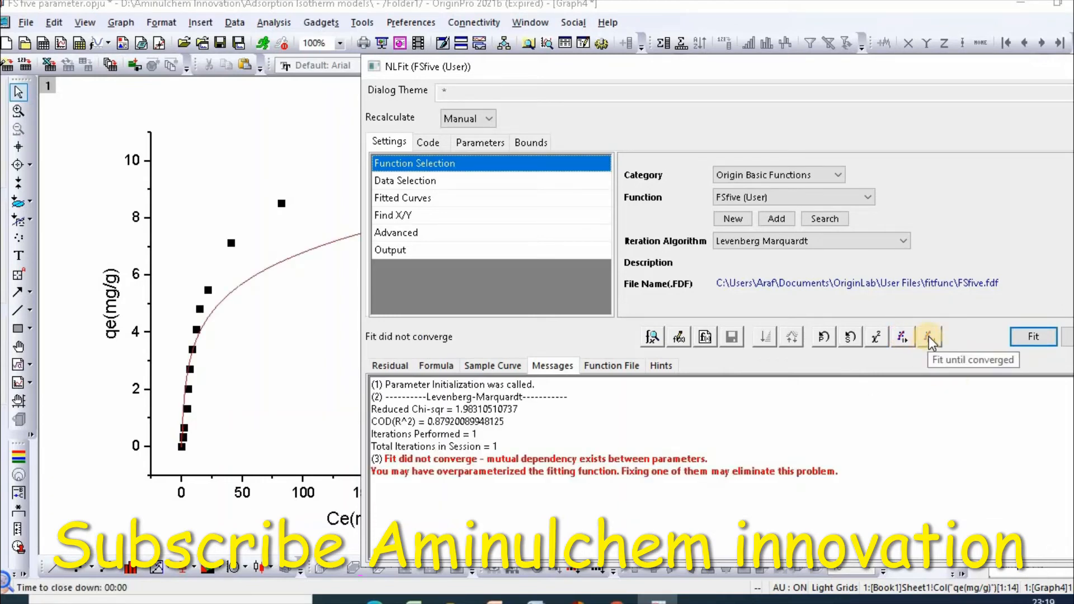
{"action": "left_click", "coordinate": [928, 336]}
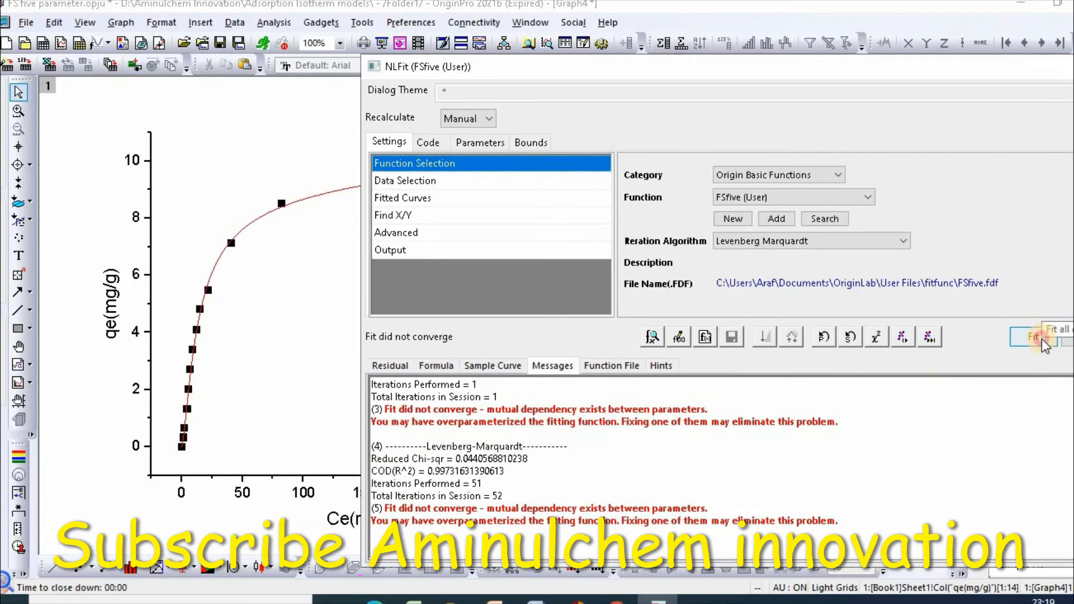
{"action": "left_click", "coordinate": [1033, 335]}
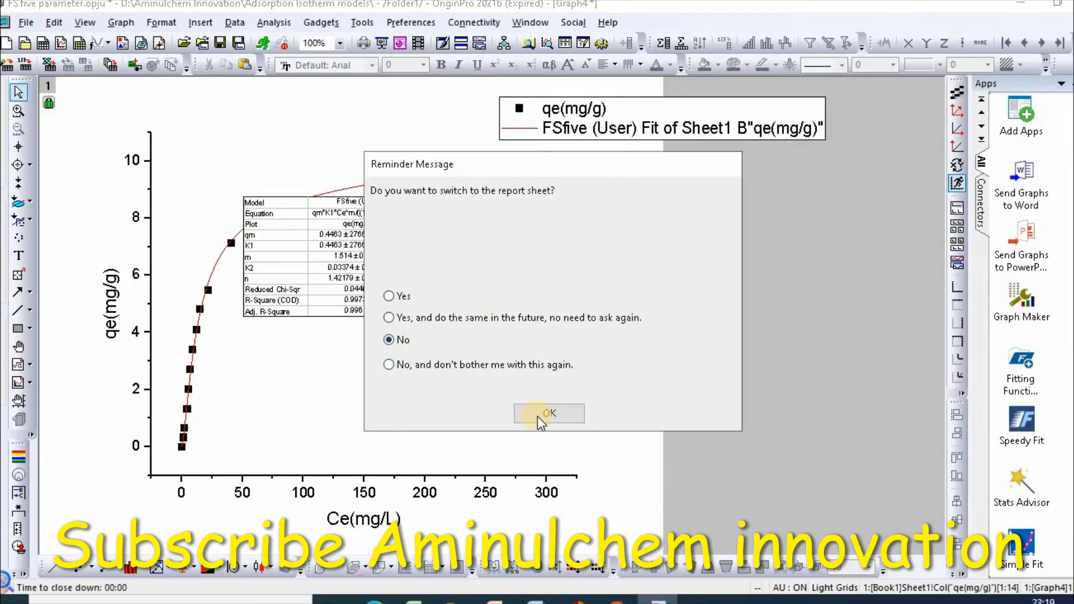
Answer No to switching to the report so the fitted graph stays in view
{"action": "left_click", "coordinate": [548, 414]}
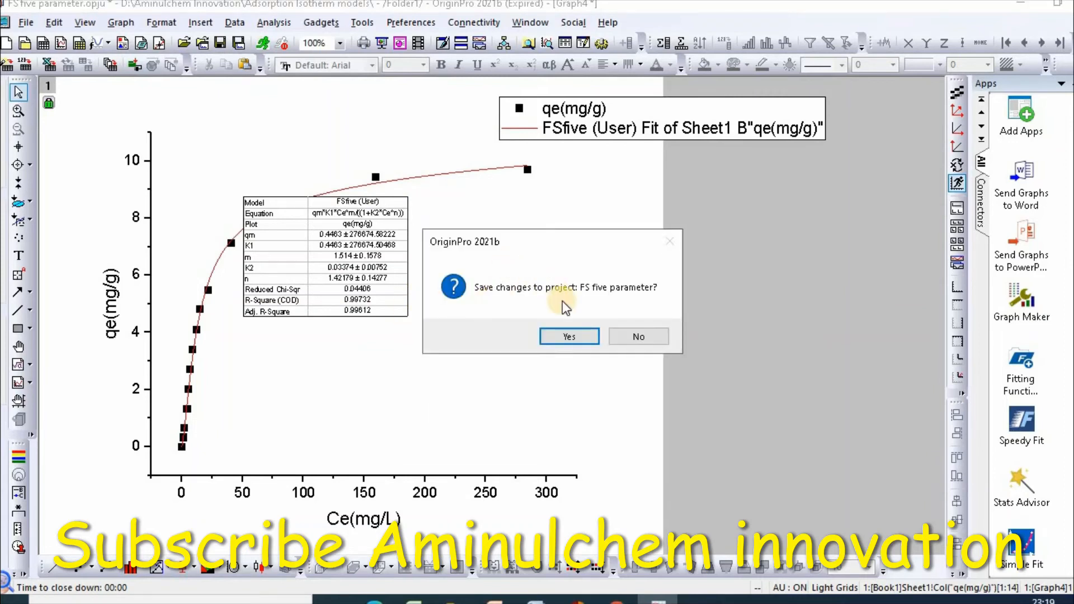
{"action": "mouse_move", "coordinate": [403, 309]}
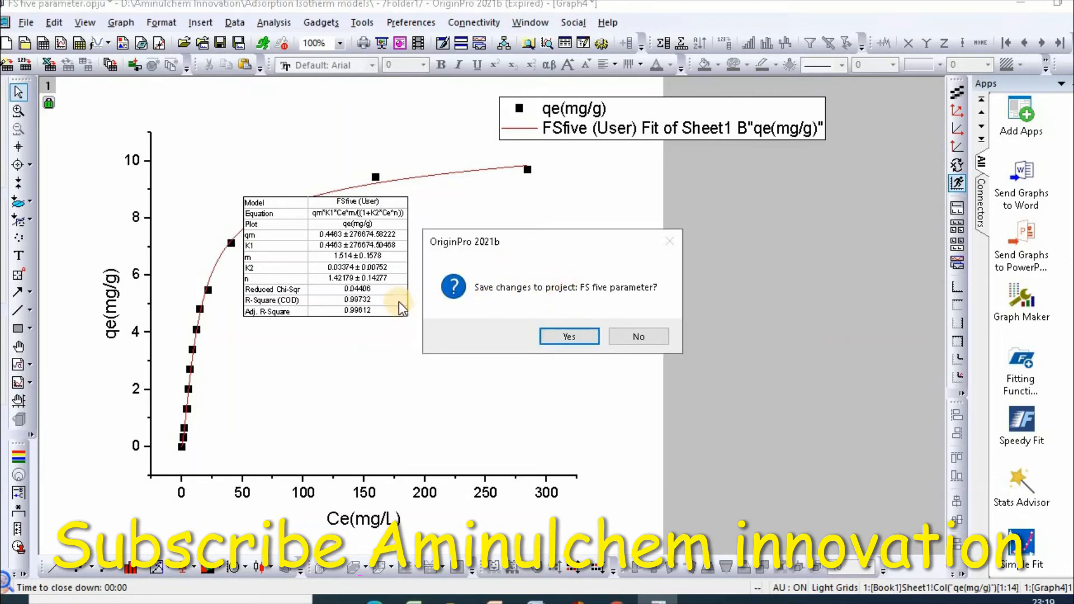
{"action": "mouse_move", "coordinate": [389, 309]}
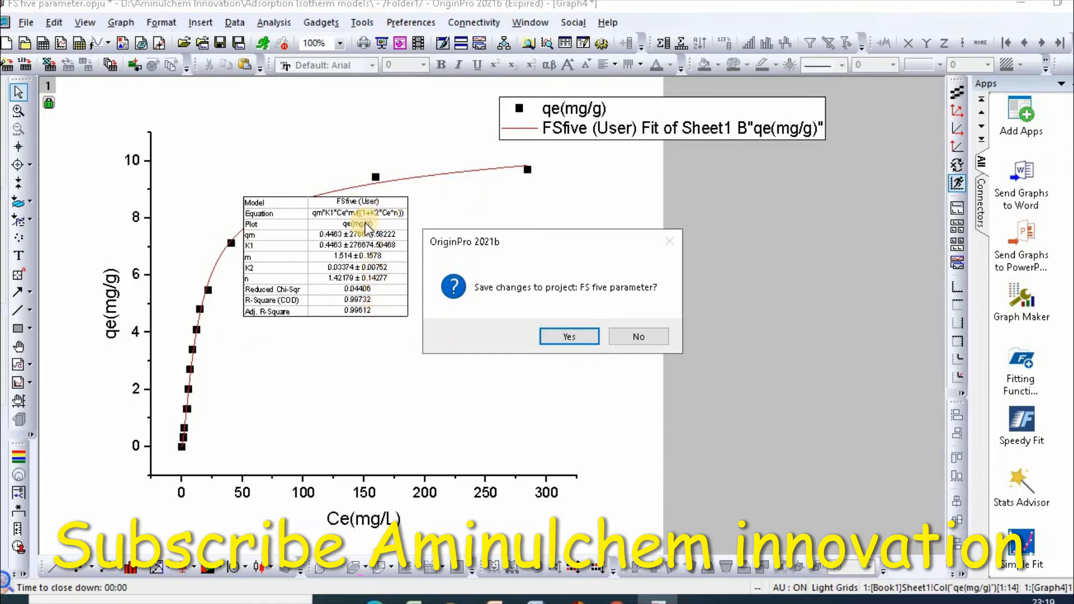
{"action": "mouse_move", "coordinate": [398, 337]}
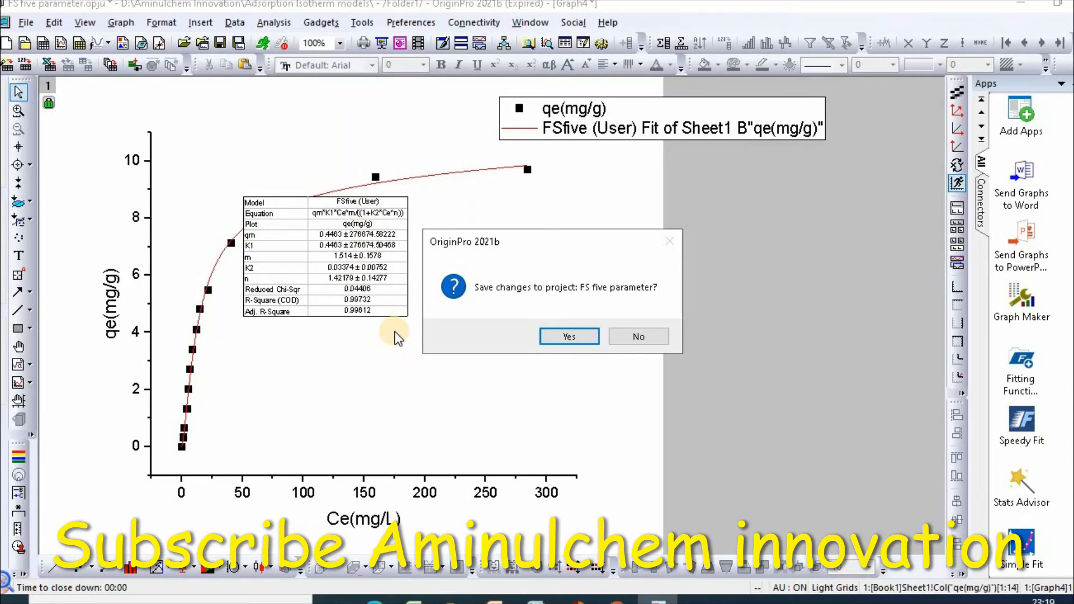